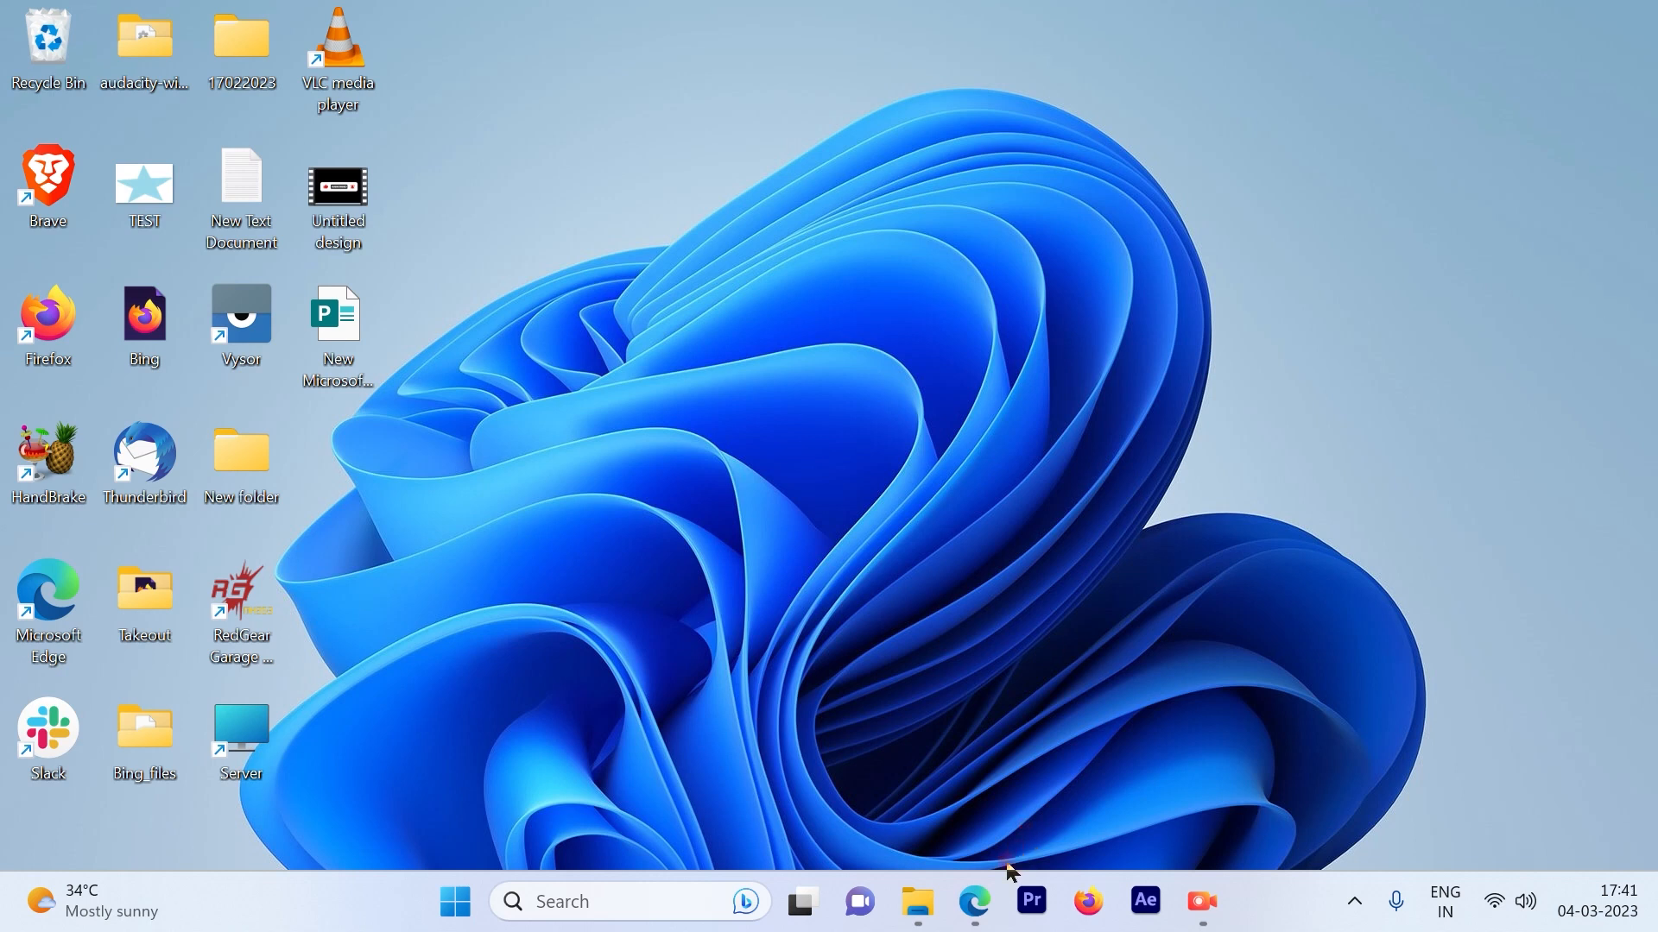
Reach the Gmail inbox in Edge and show the Google apps menu
left_click(972, 902)
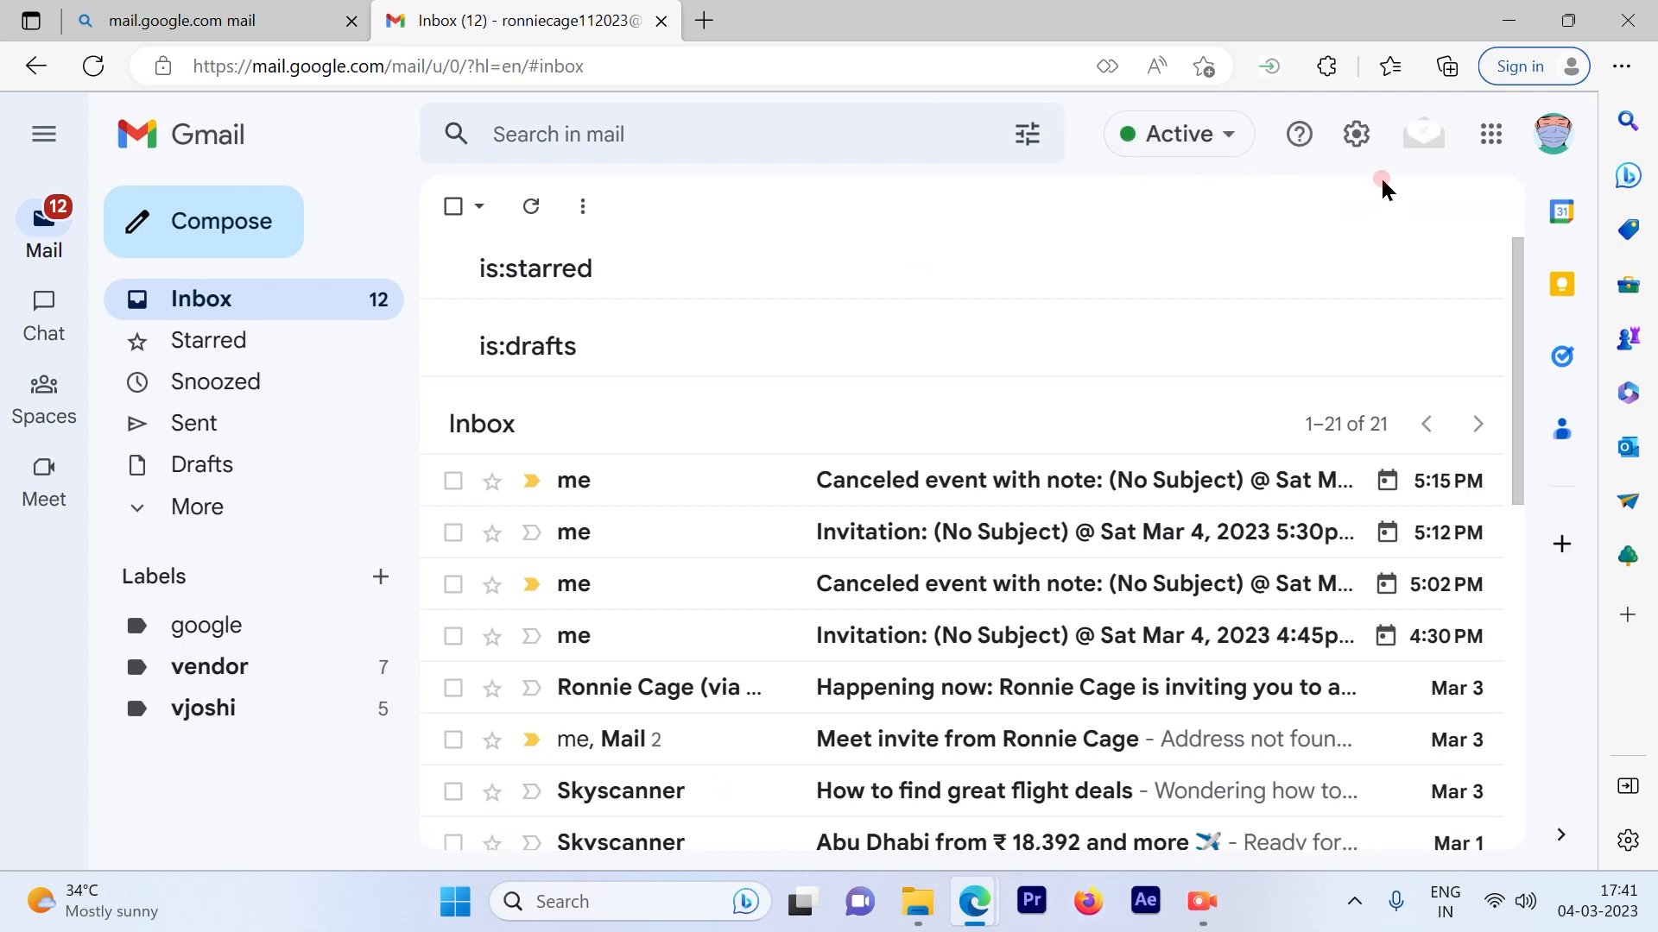
mouse_move(1012, 262)
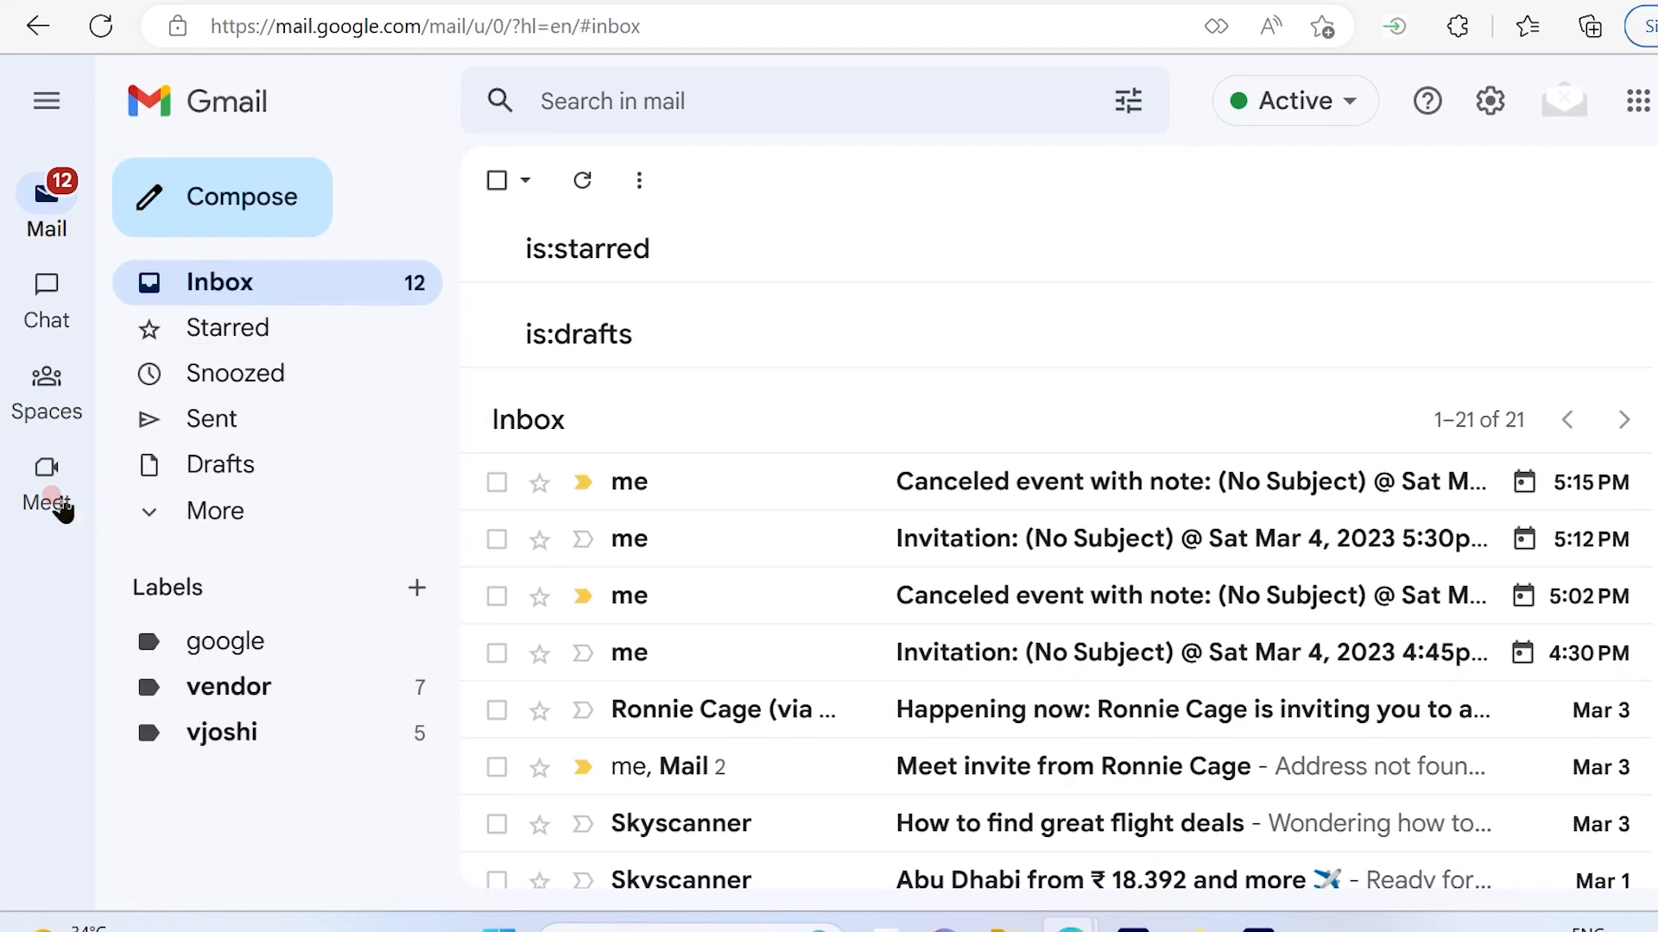
mouse_move(47, 588)
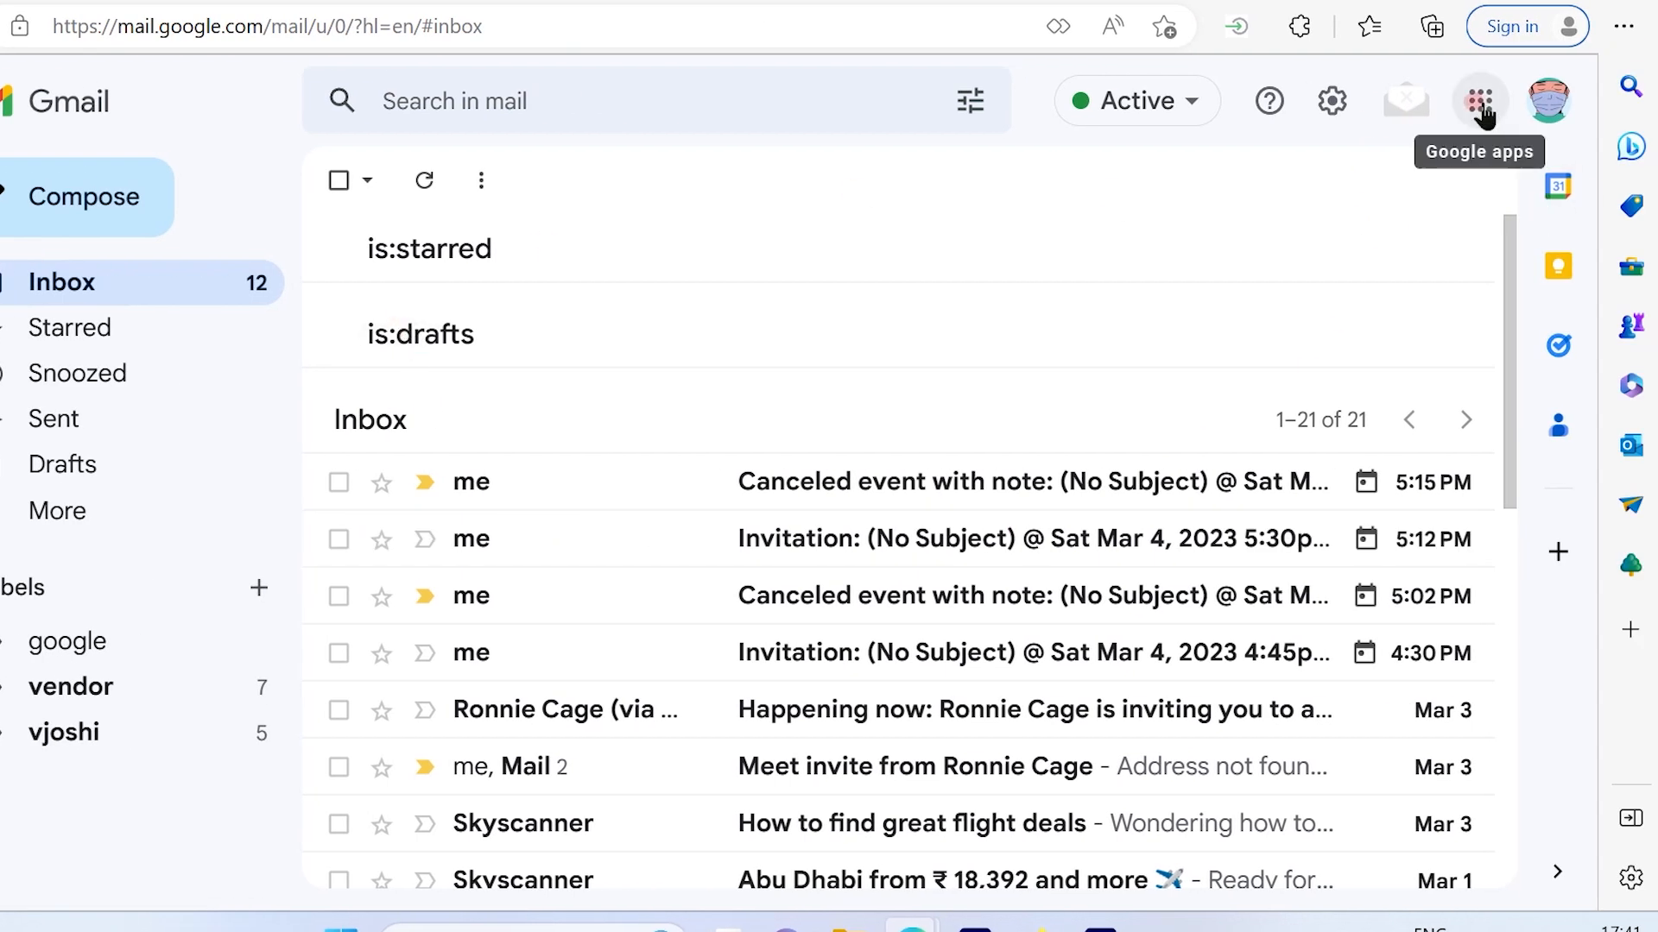
left_click(1480, 101)
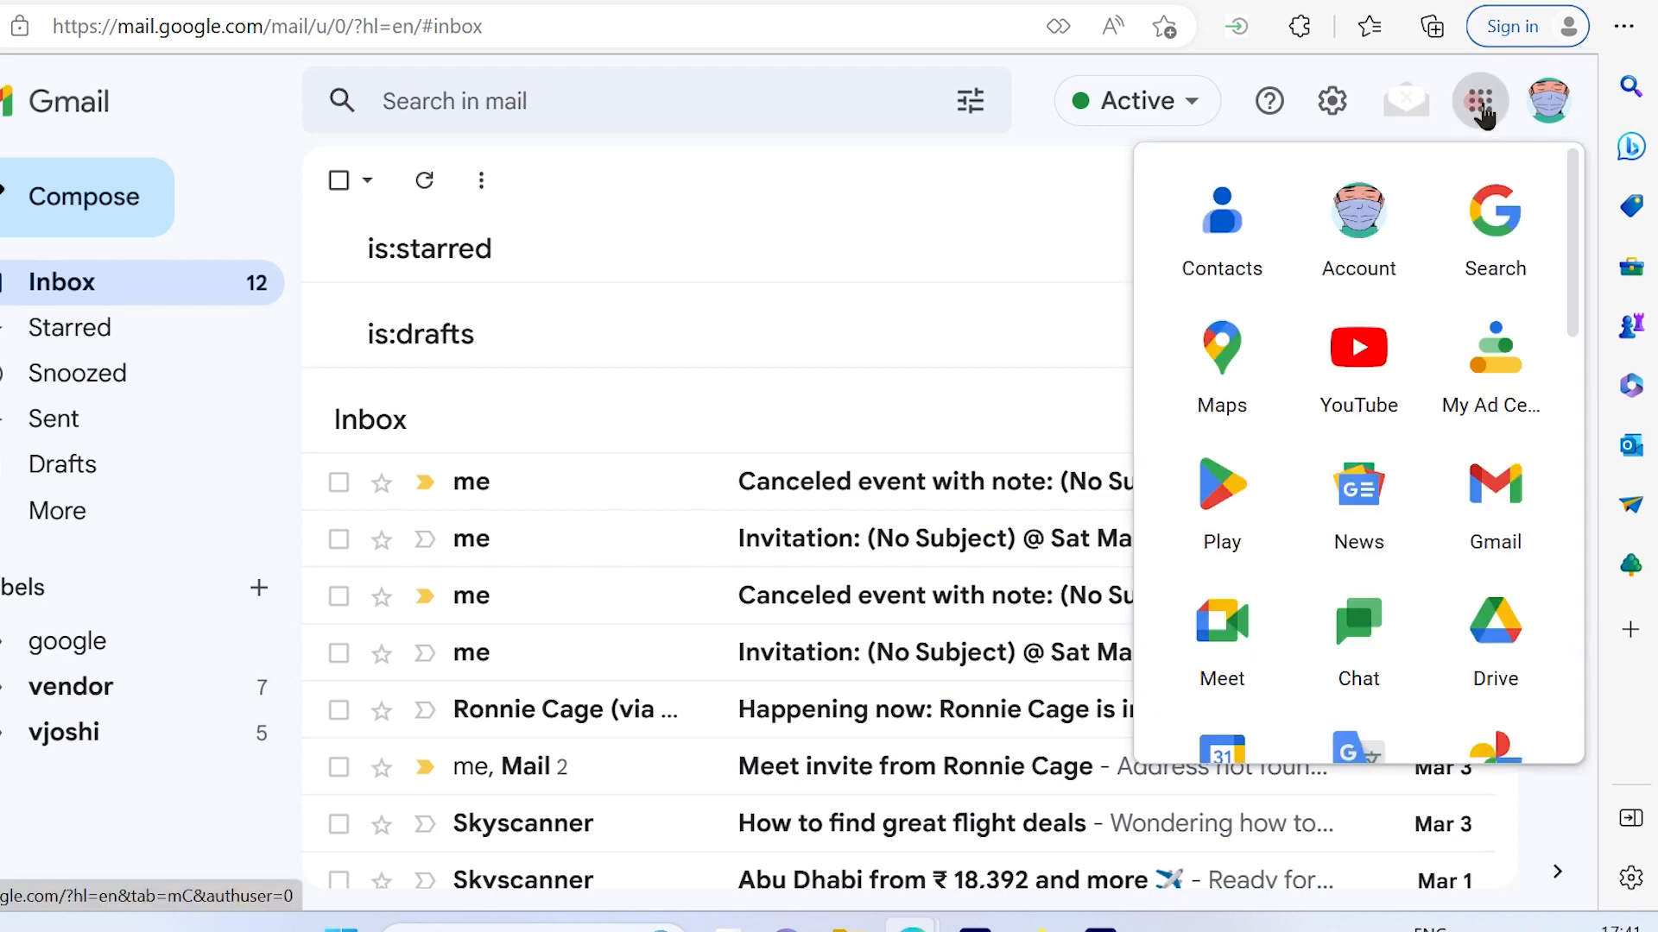
Start an instant meeting in Google Meet with only yourself in the call
left_click(1221, 618)
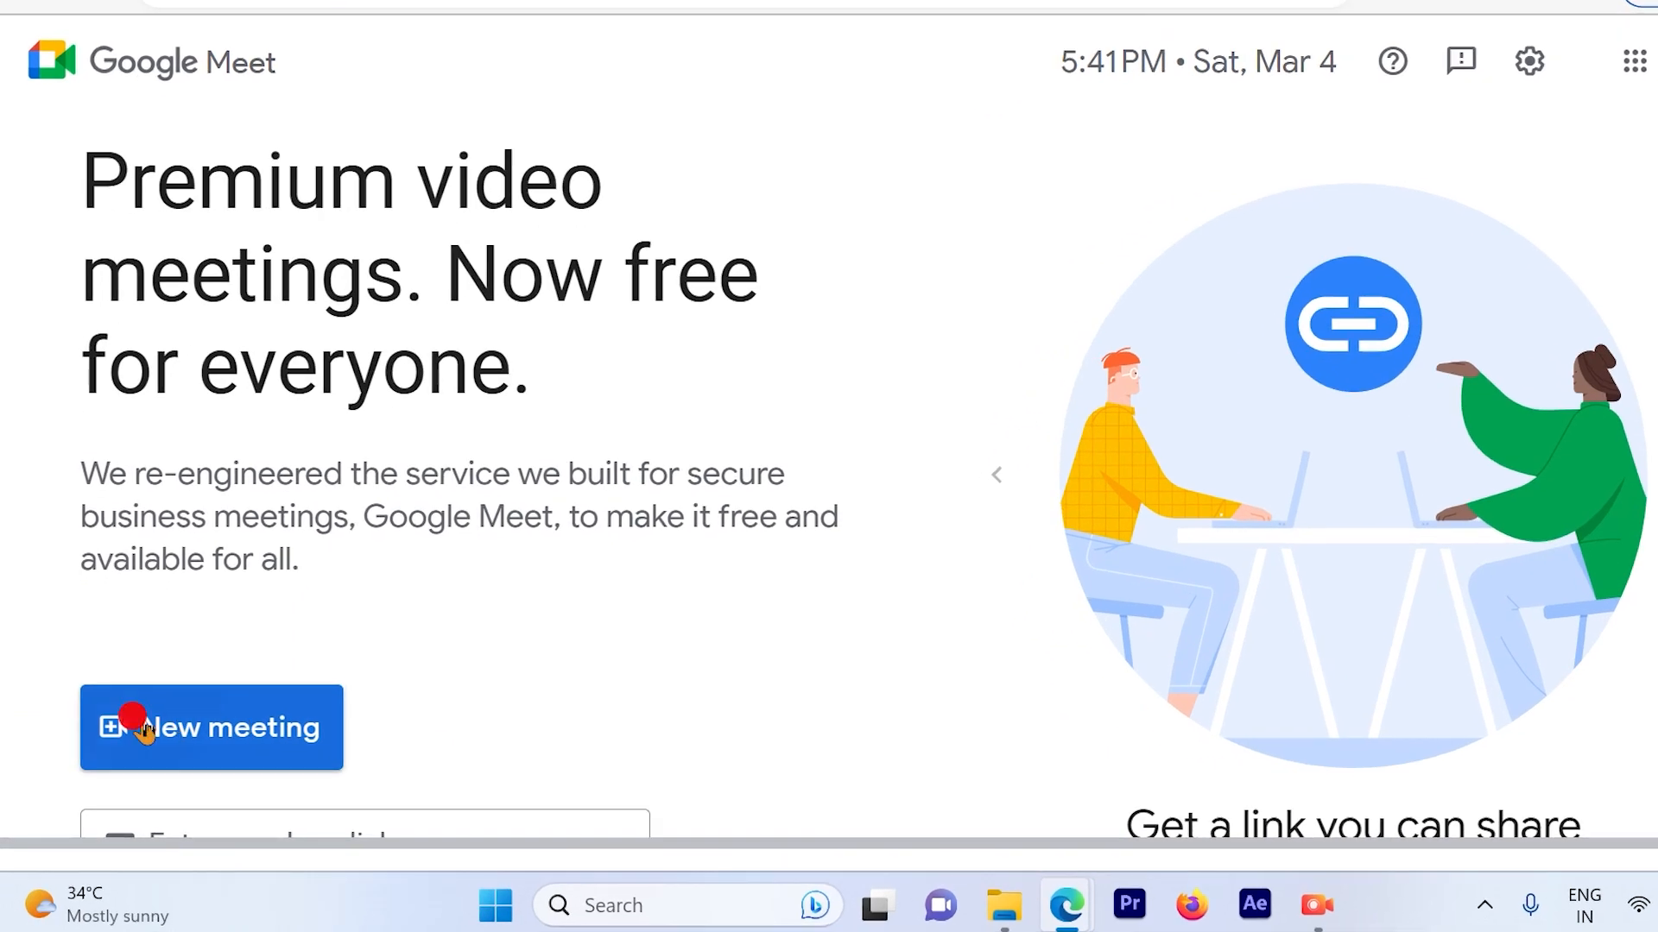
left_click(211, 727)
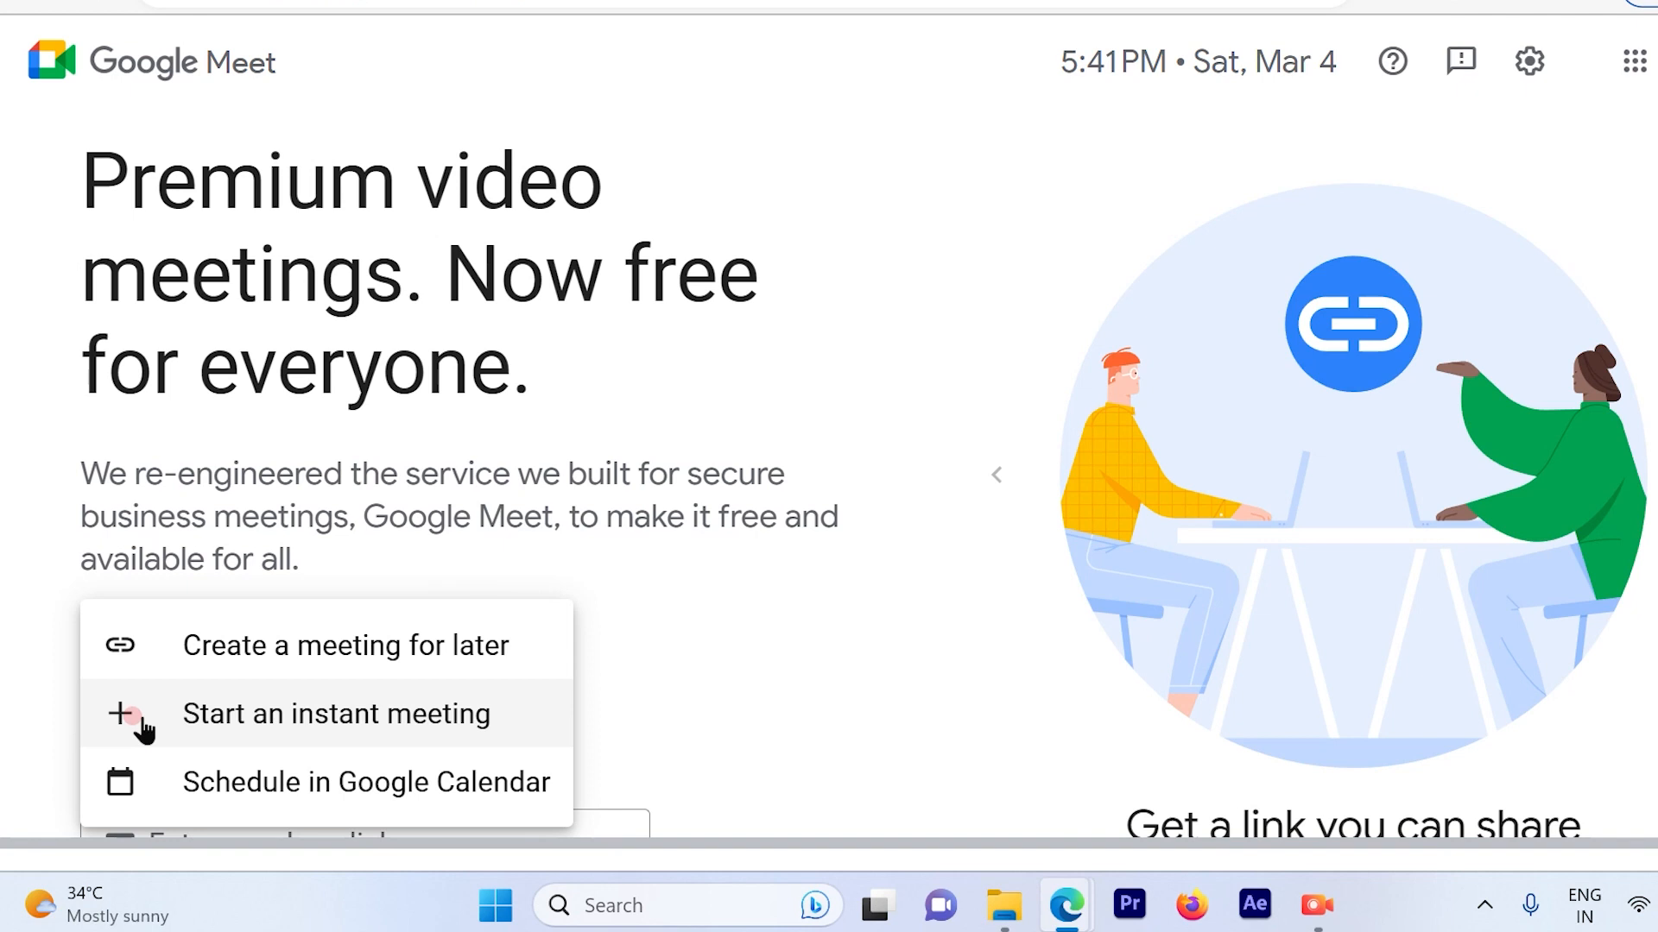
mouse_move(190, 723)
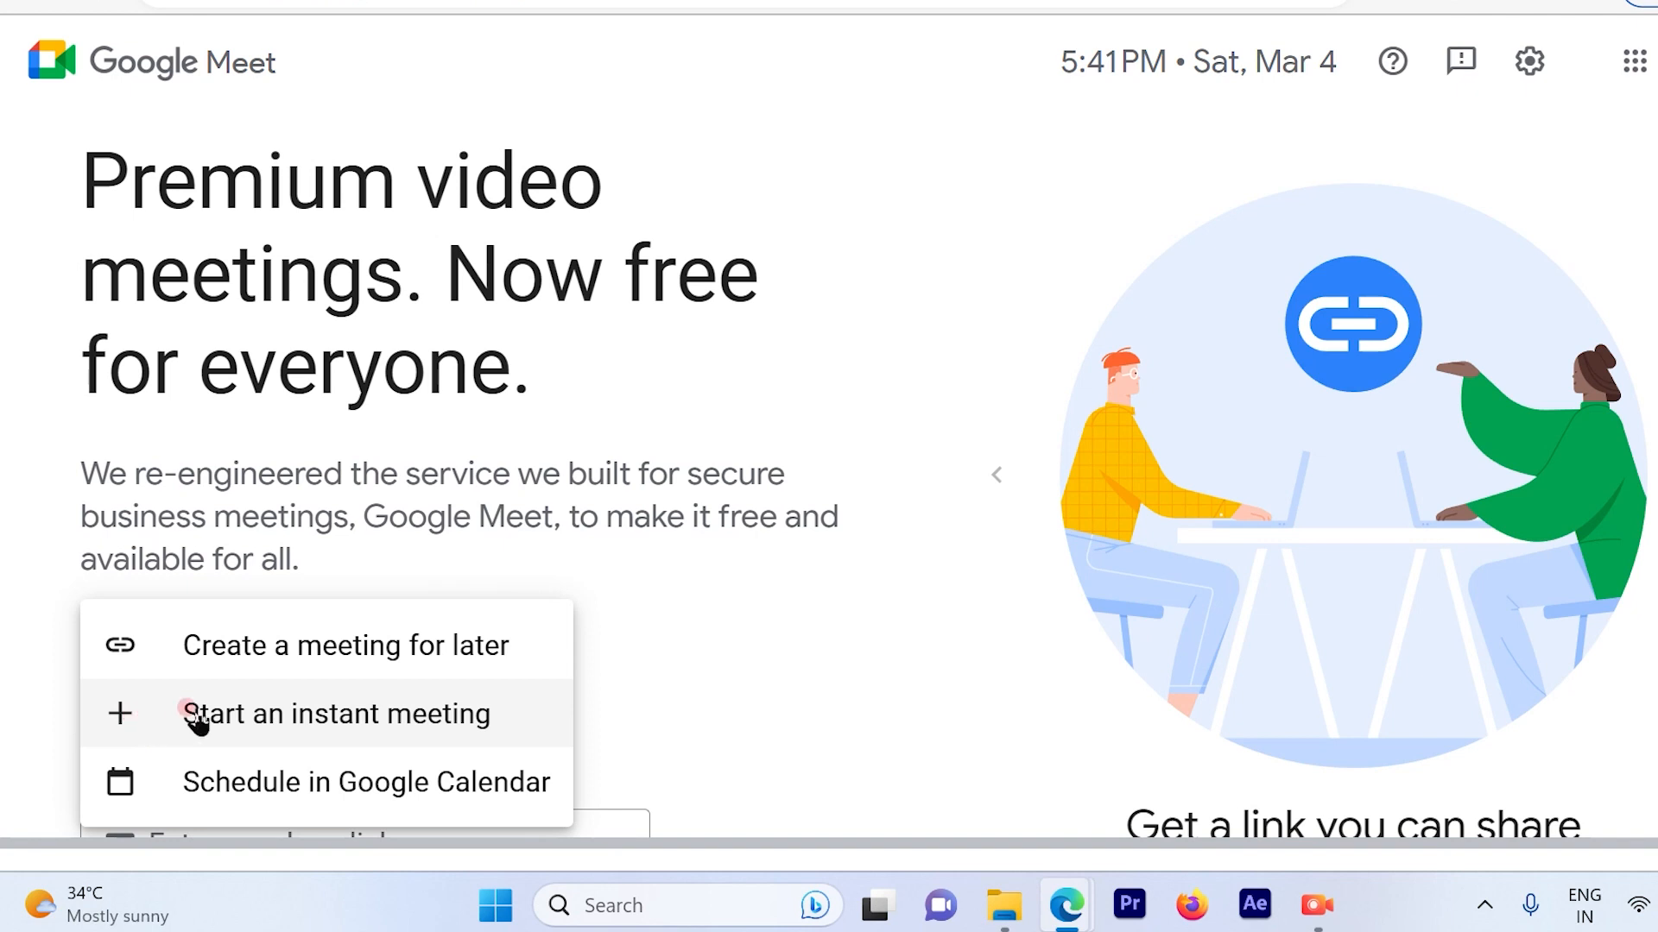
left_click(338, 713)
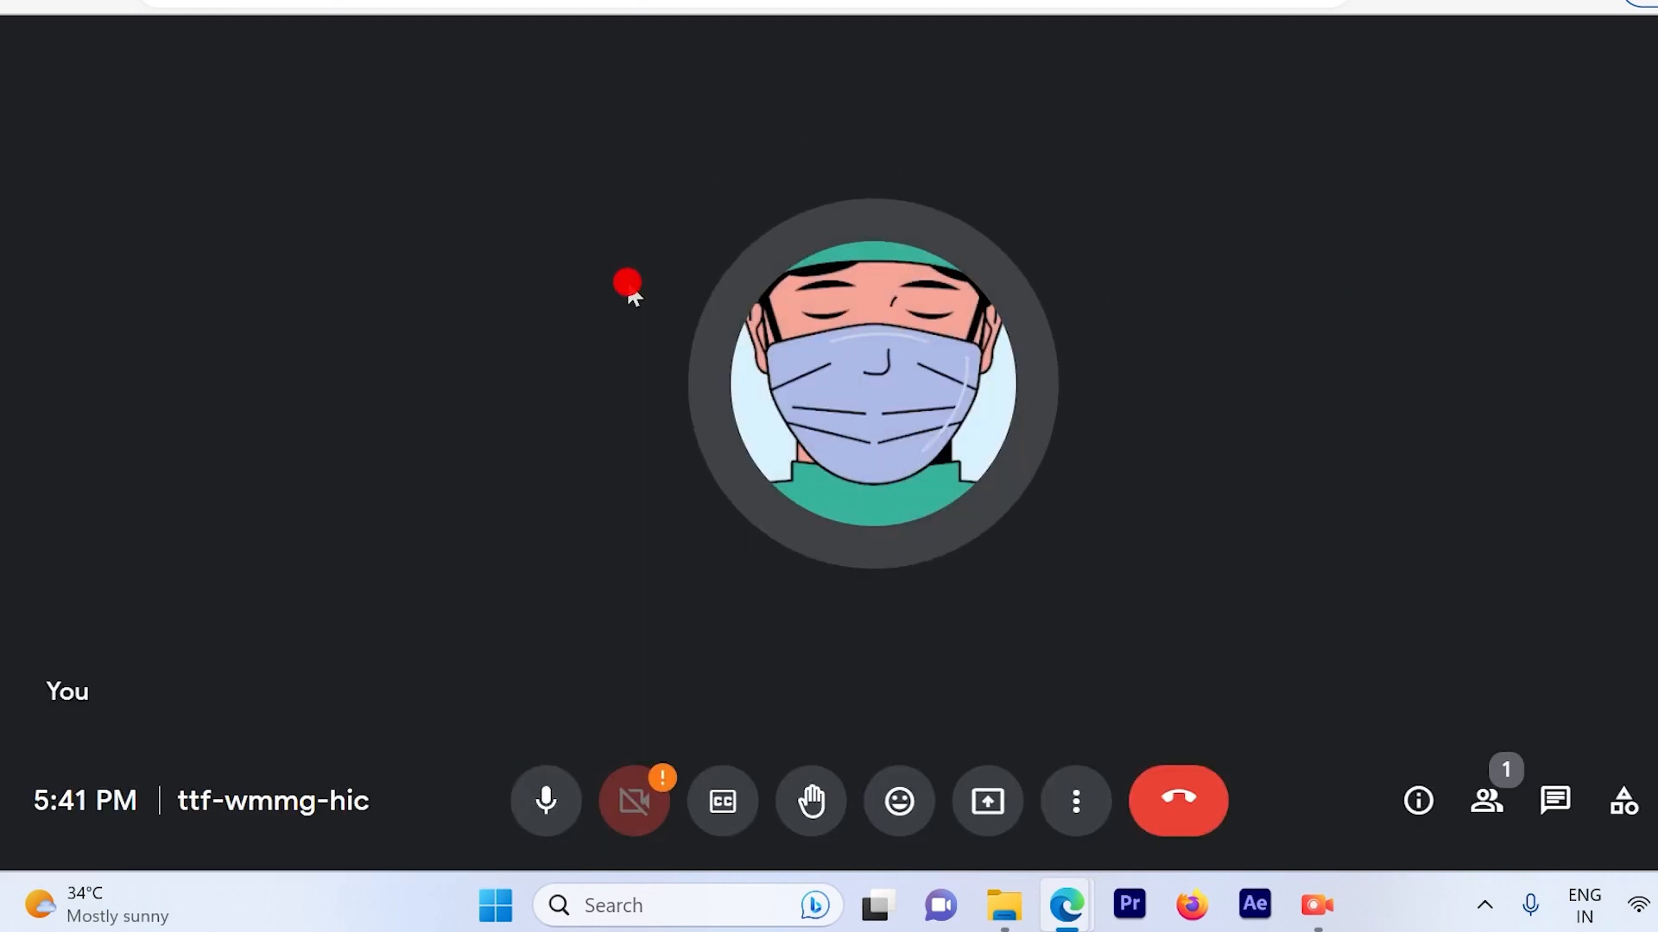
mouse_move(1490, 304)
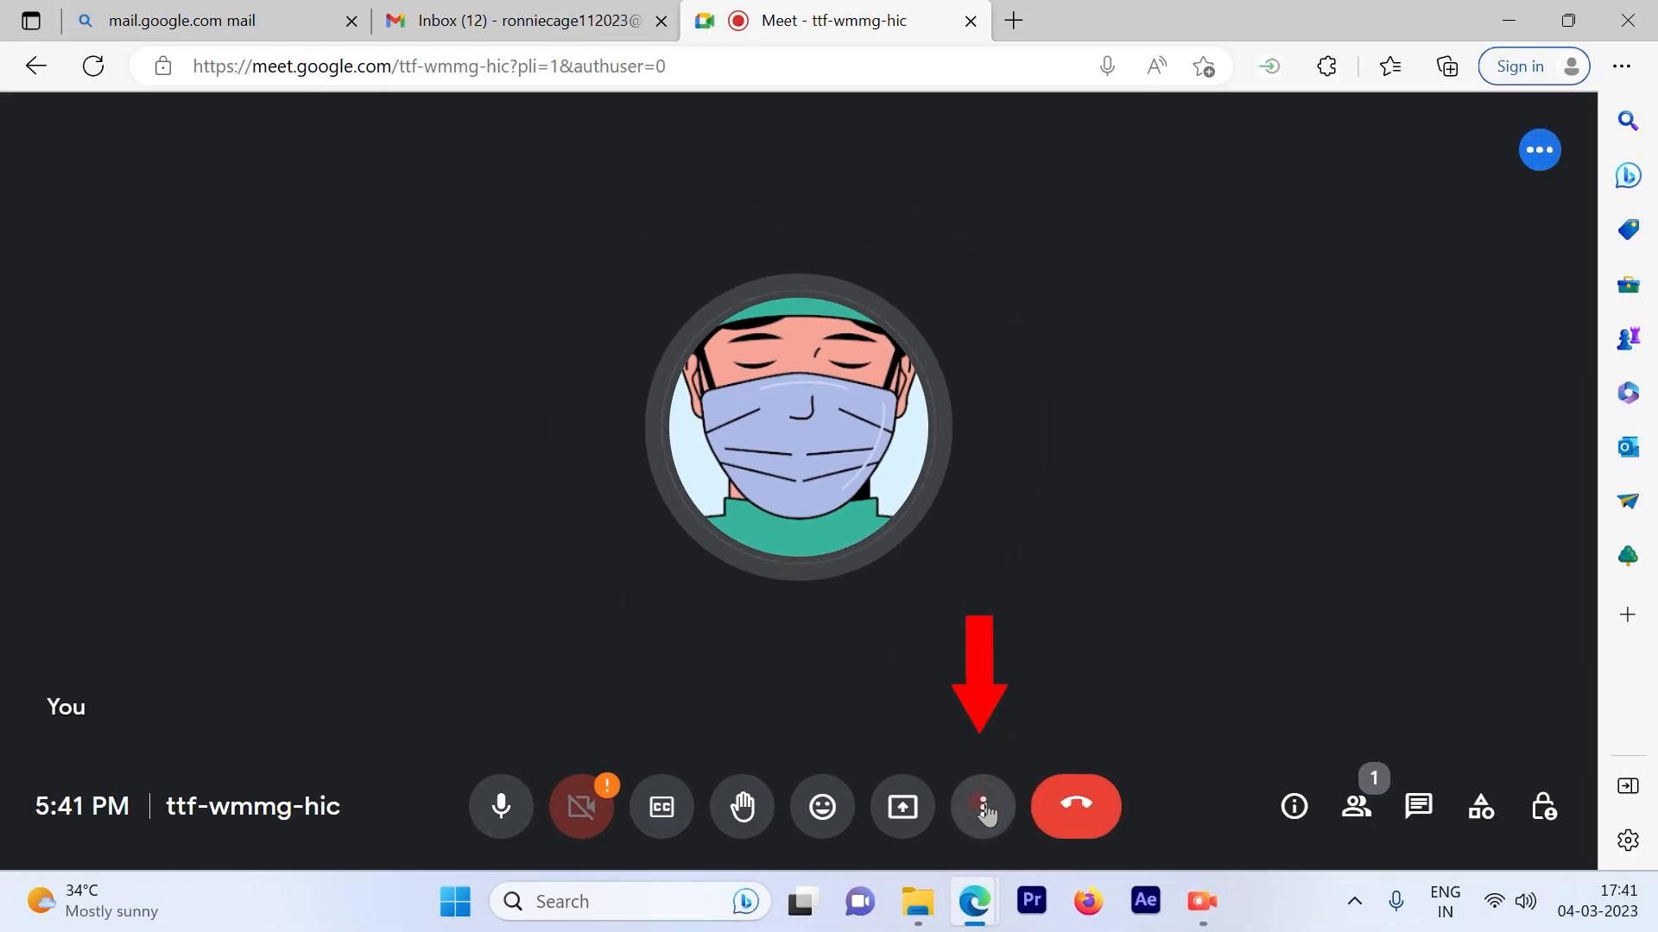
Switch the call to Full screen from the More options menu
left_click(982, 808)
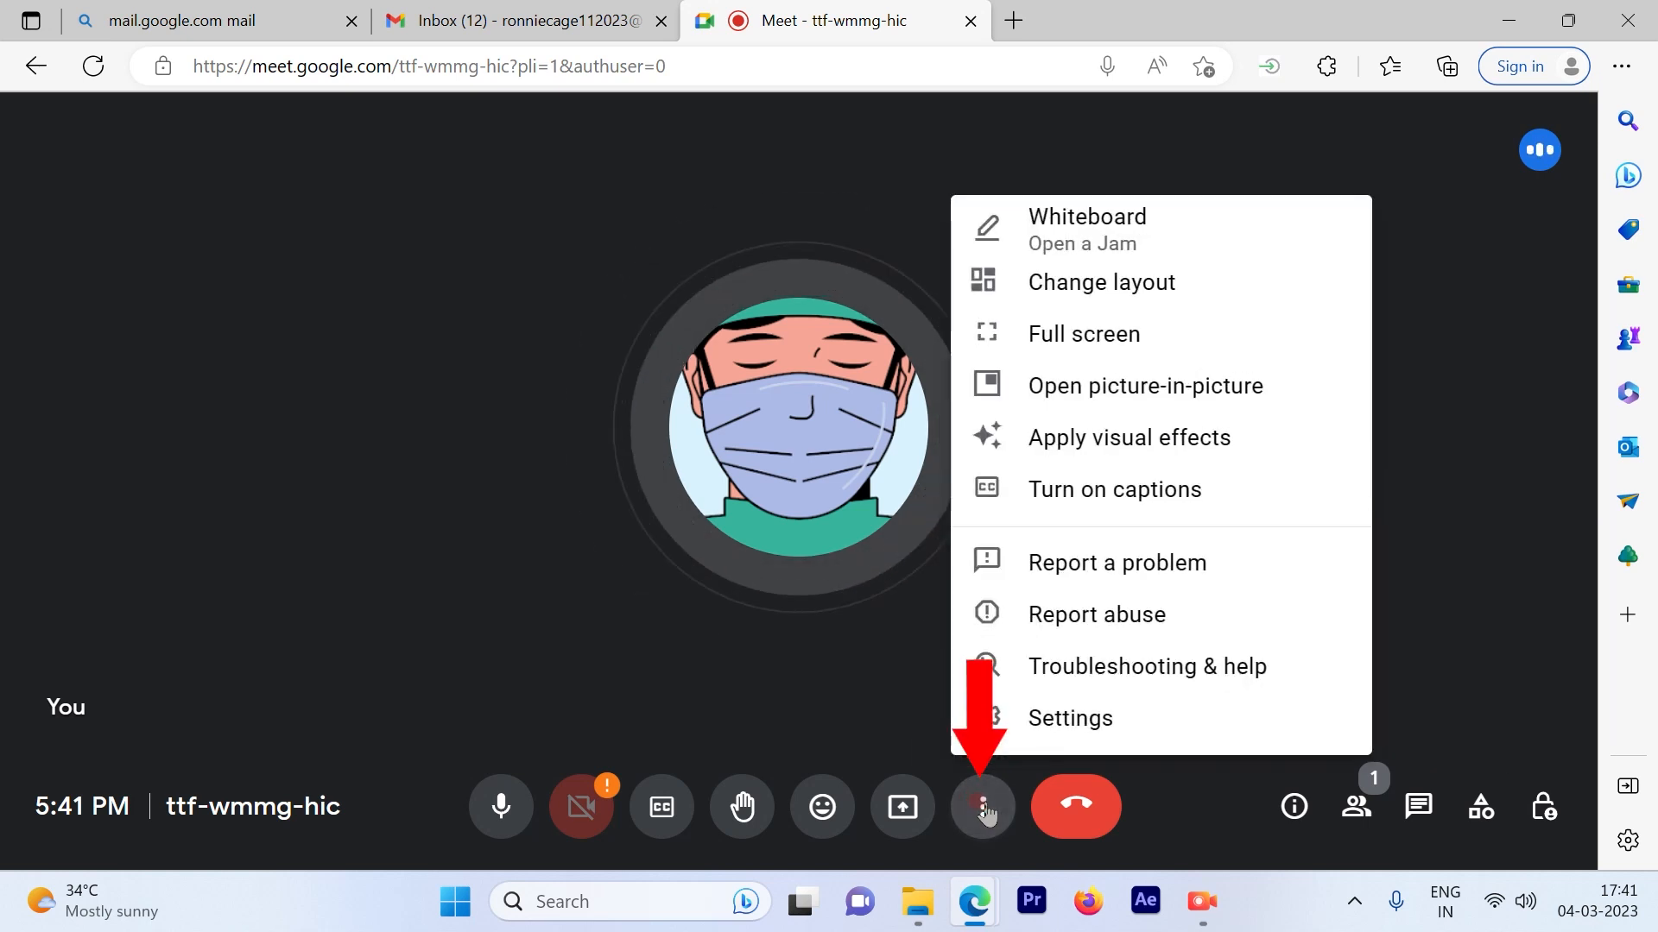
mouse_move(1083, 333)
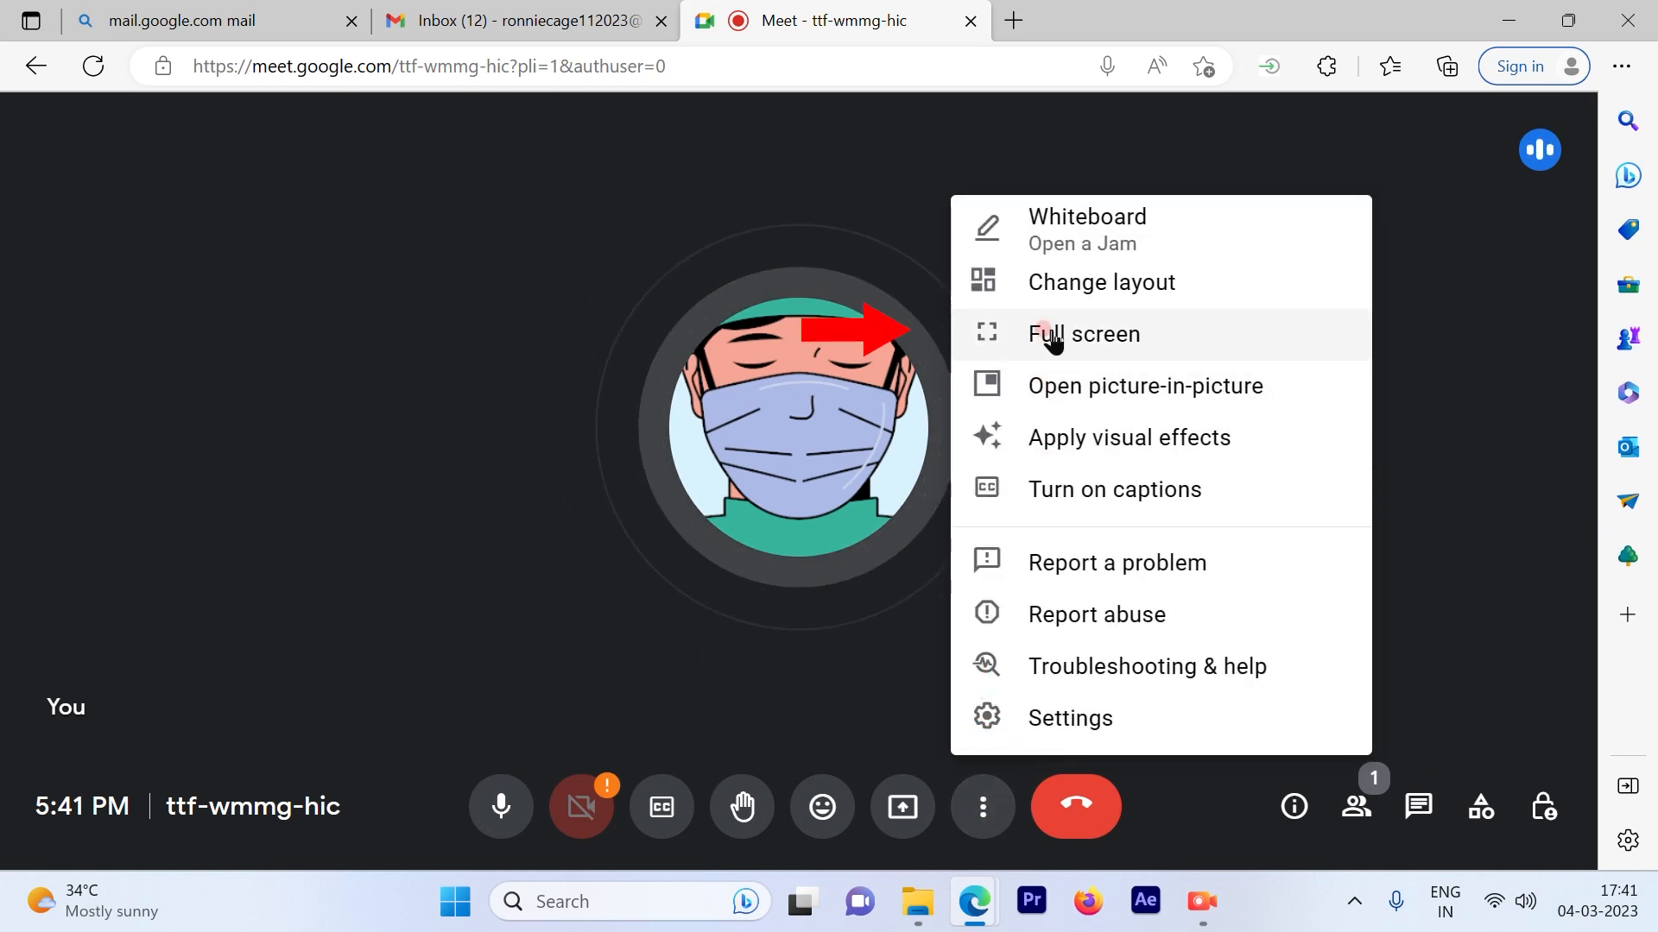
left_click(1083, 333)
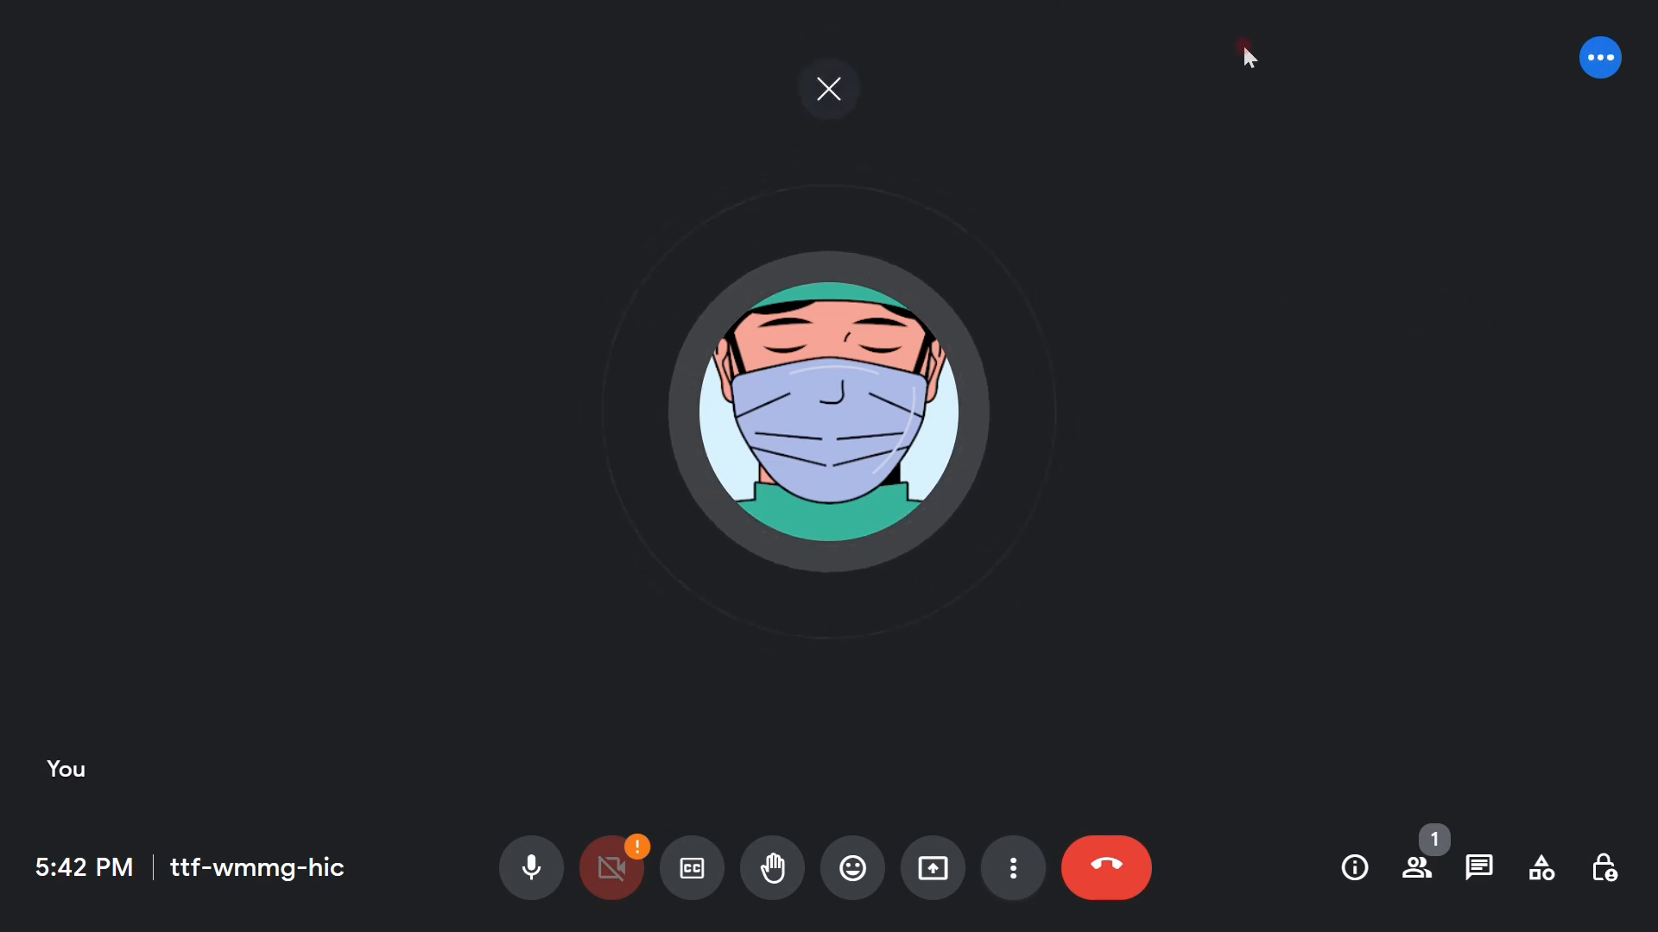
Present Your entire screen to everyone in the call
left_click(827, 88)
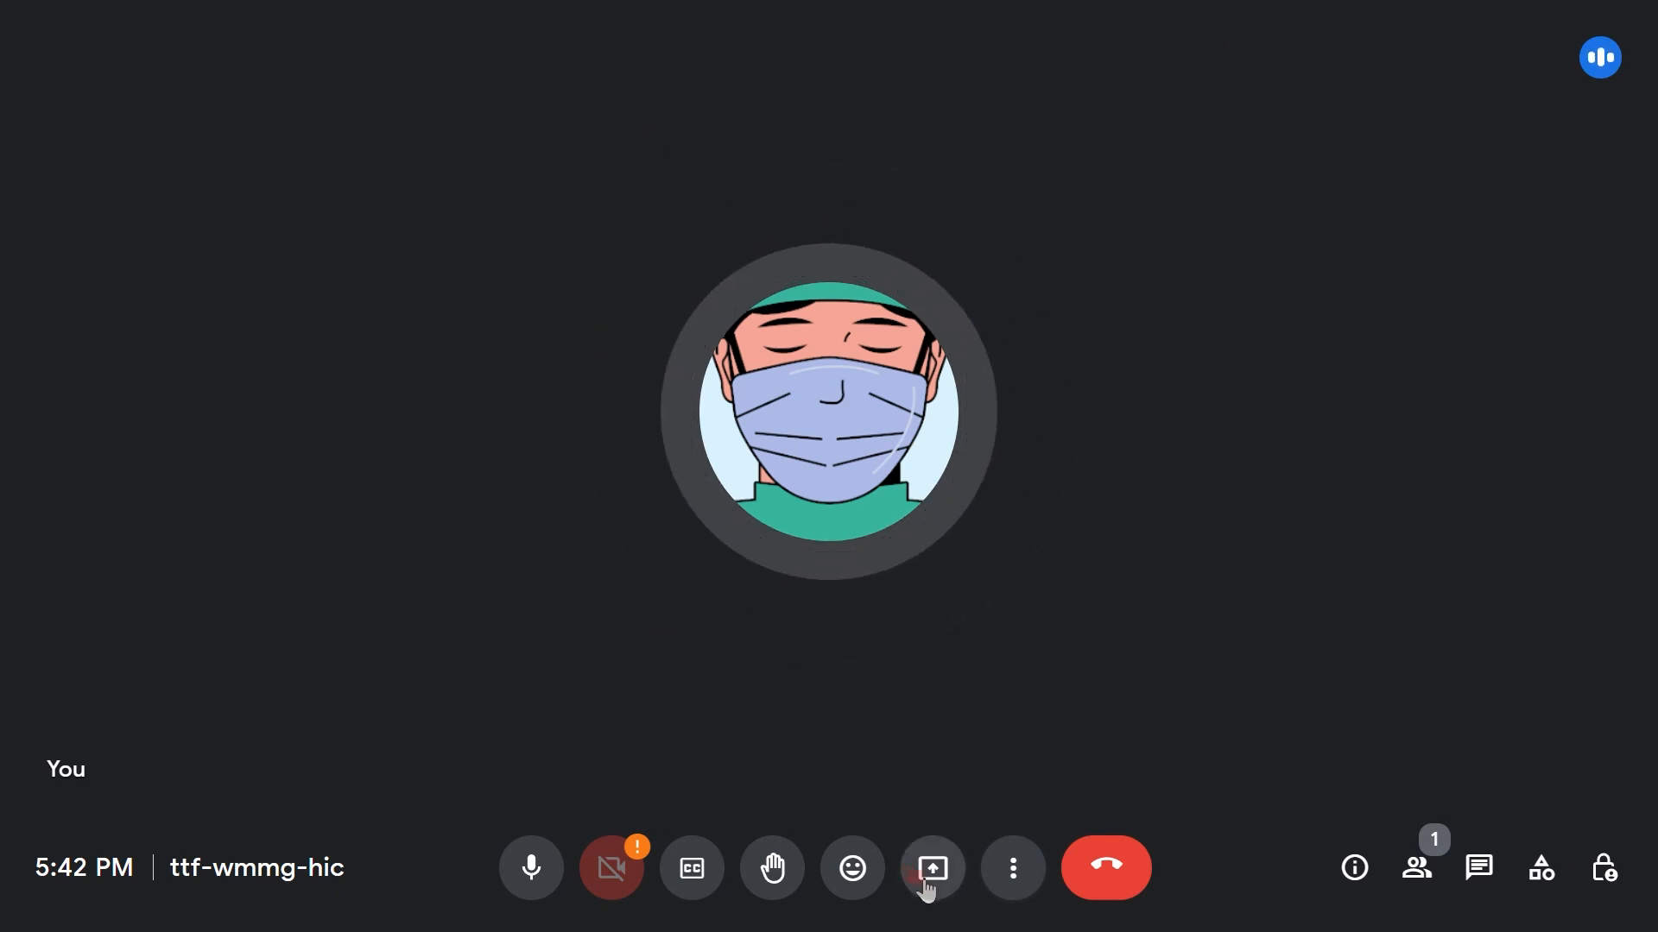
left_click(930, 867)
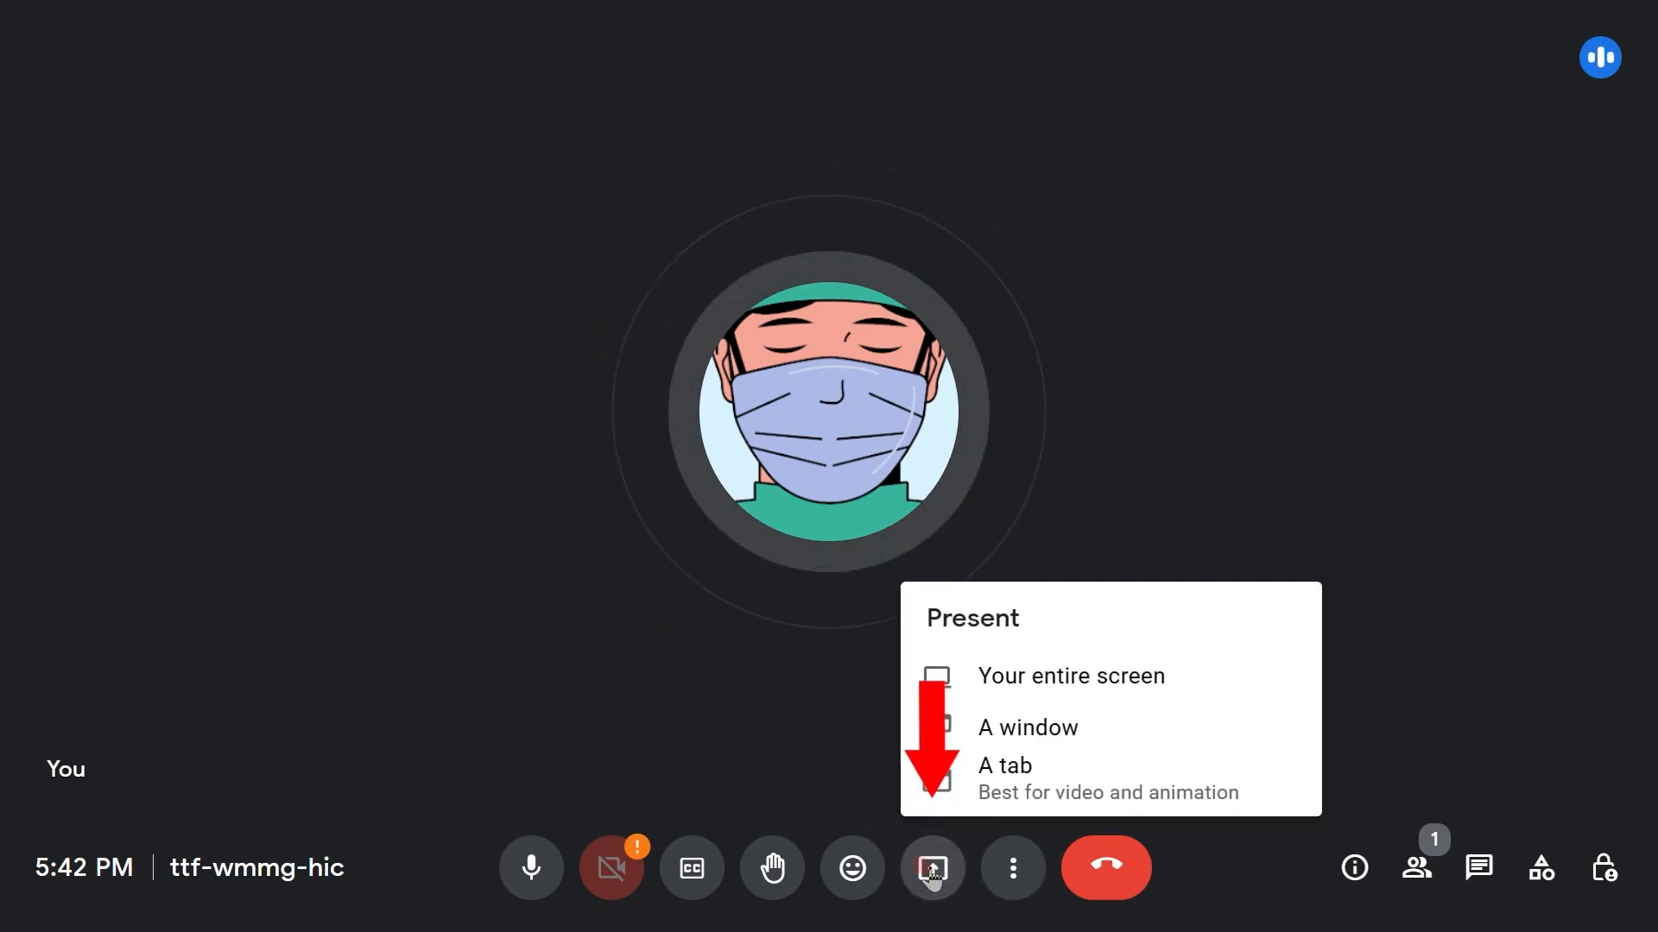
mouse_move(1020, 695)
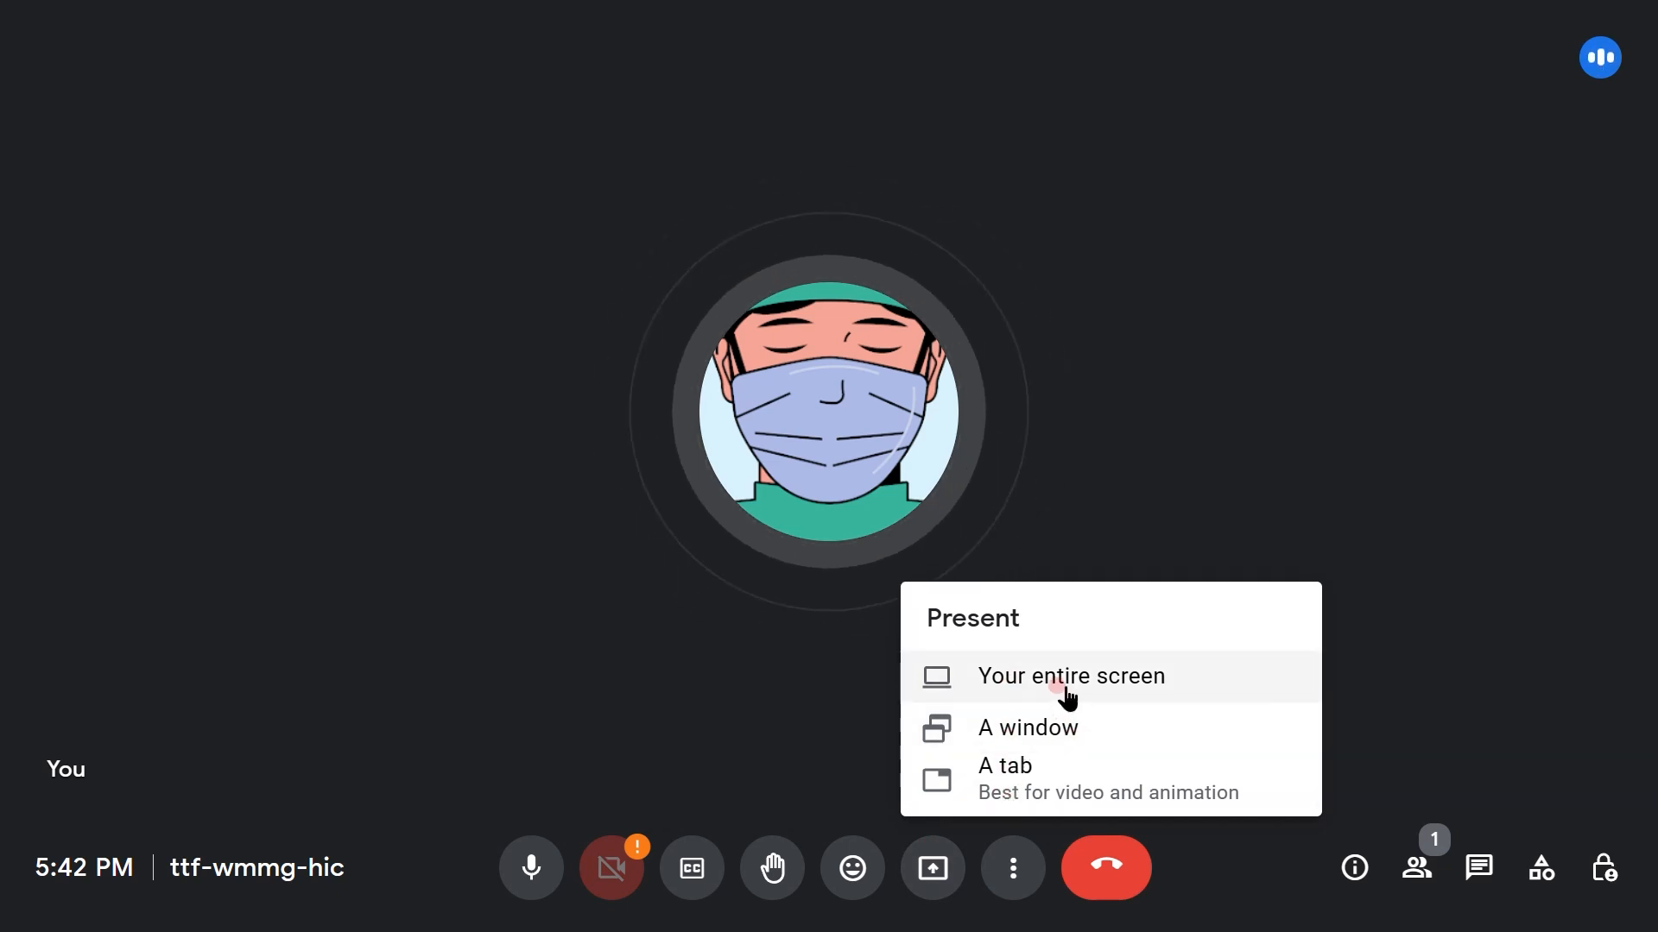
left_click(1070, 675)
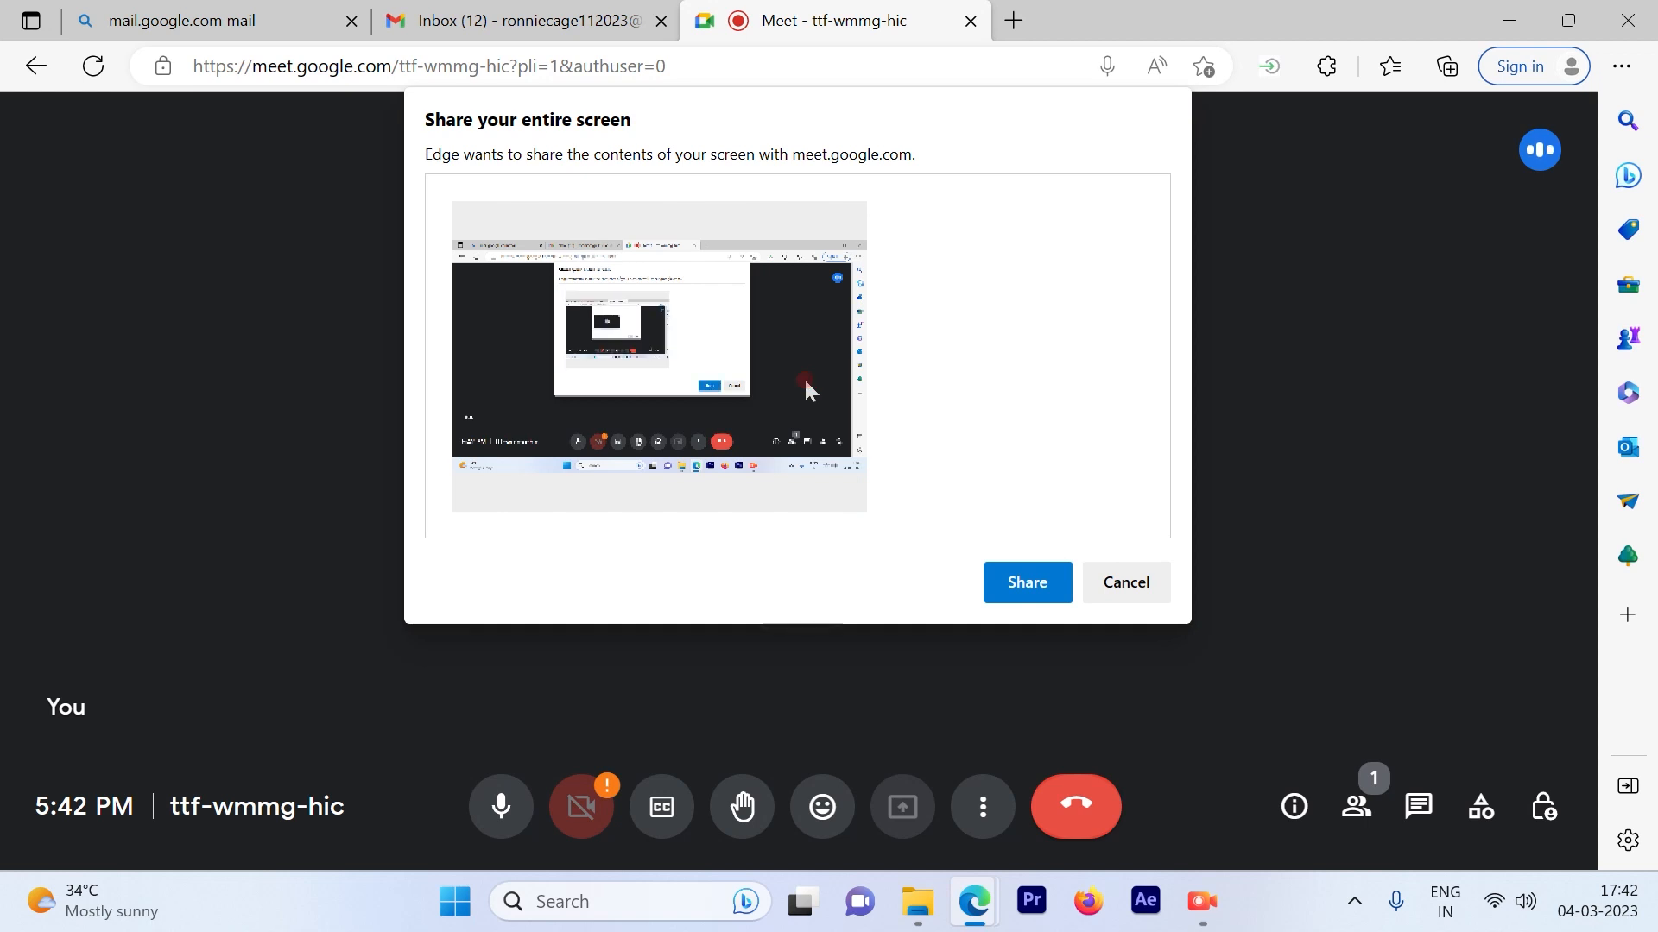
mouse_move(675, 333)
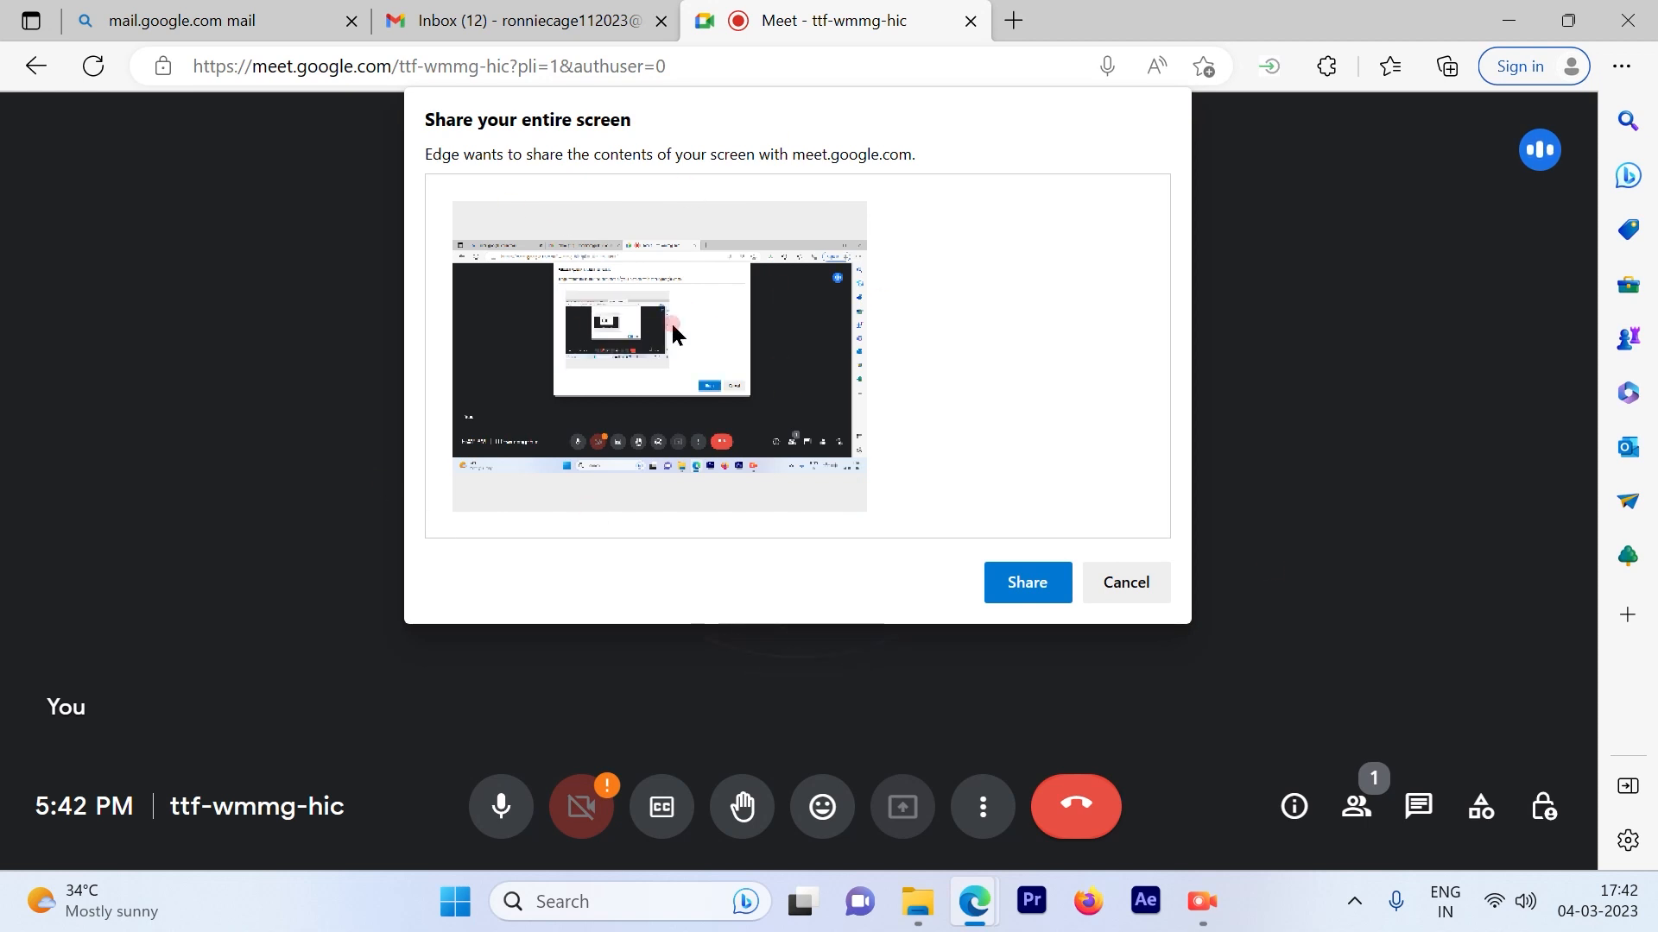
left_click(1024, 582)
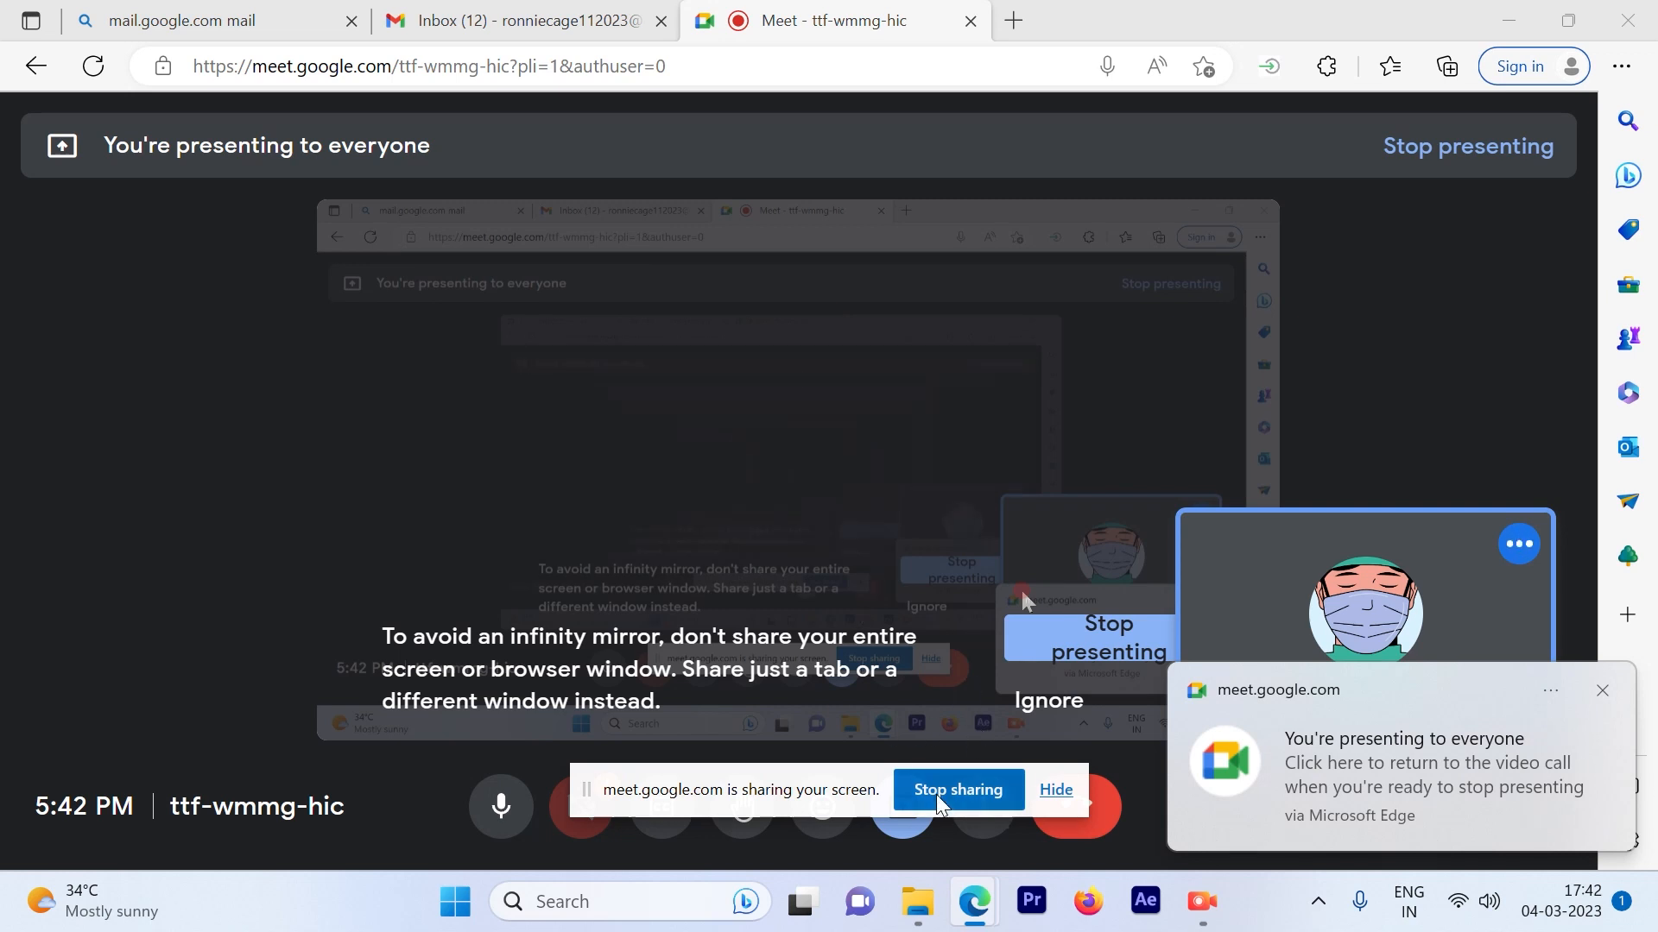
Stop sharing the screen and choose to present a single browser tab instead
left_click(955, 789)
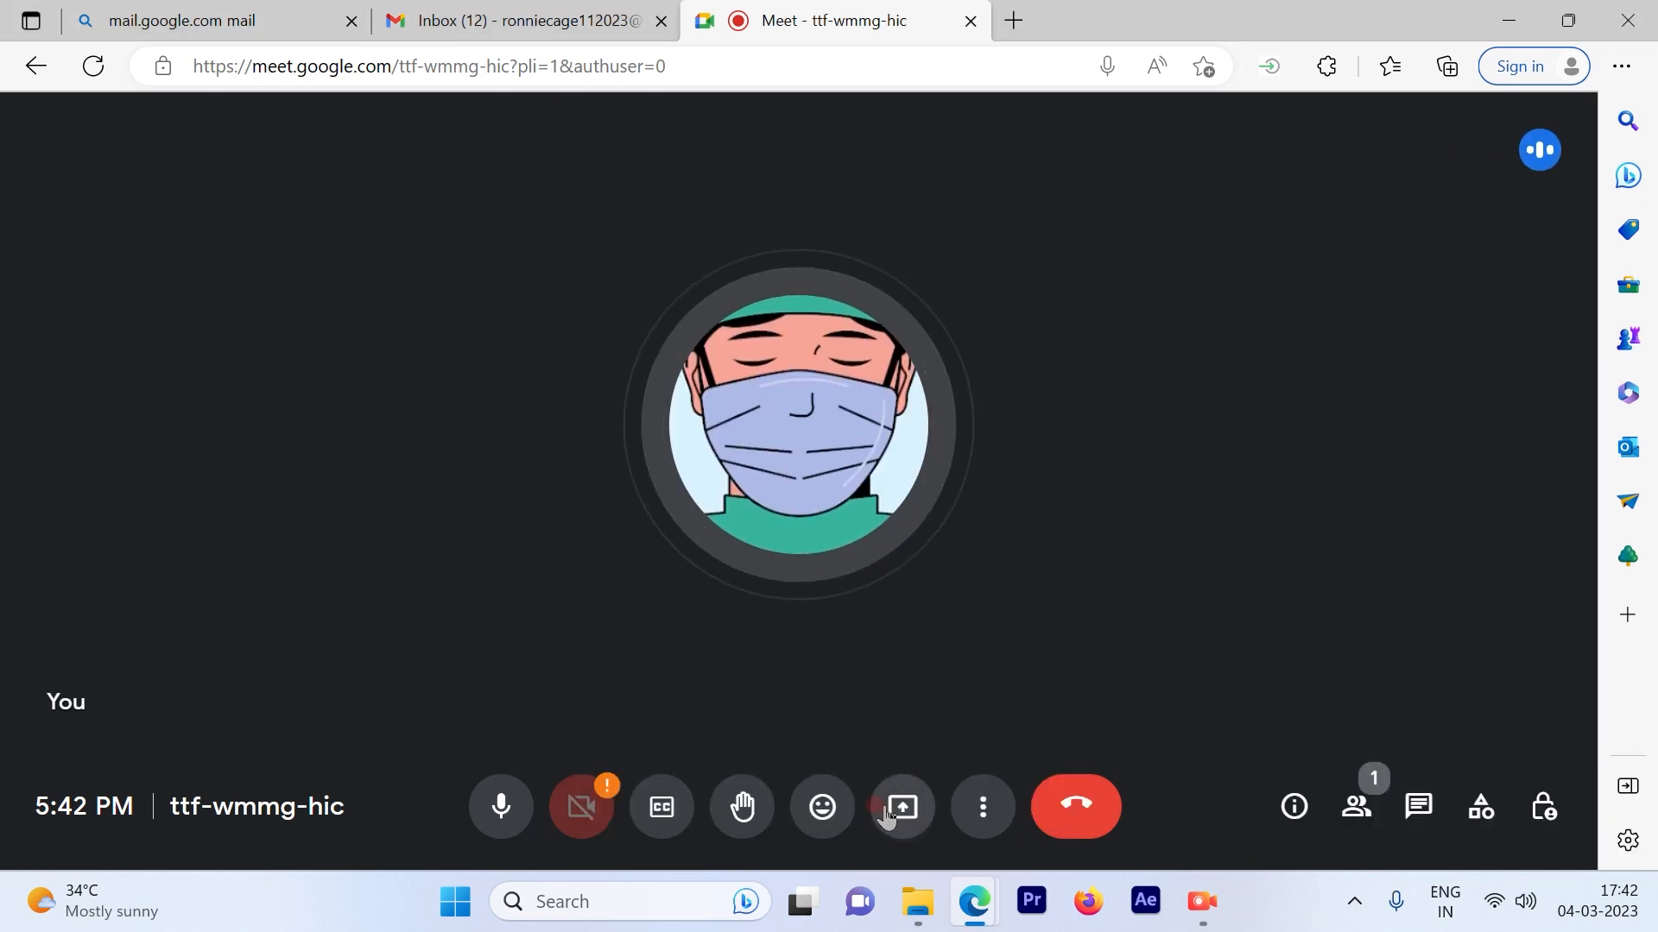
mouse_move(901, 806)
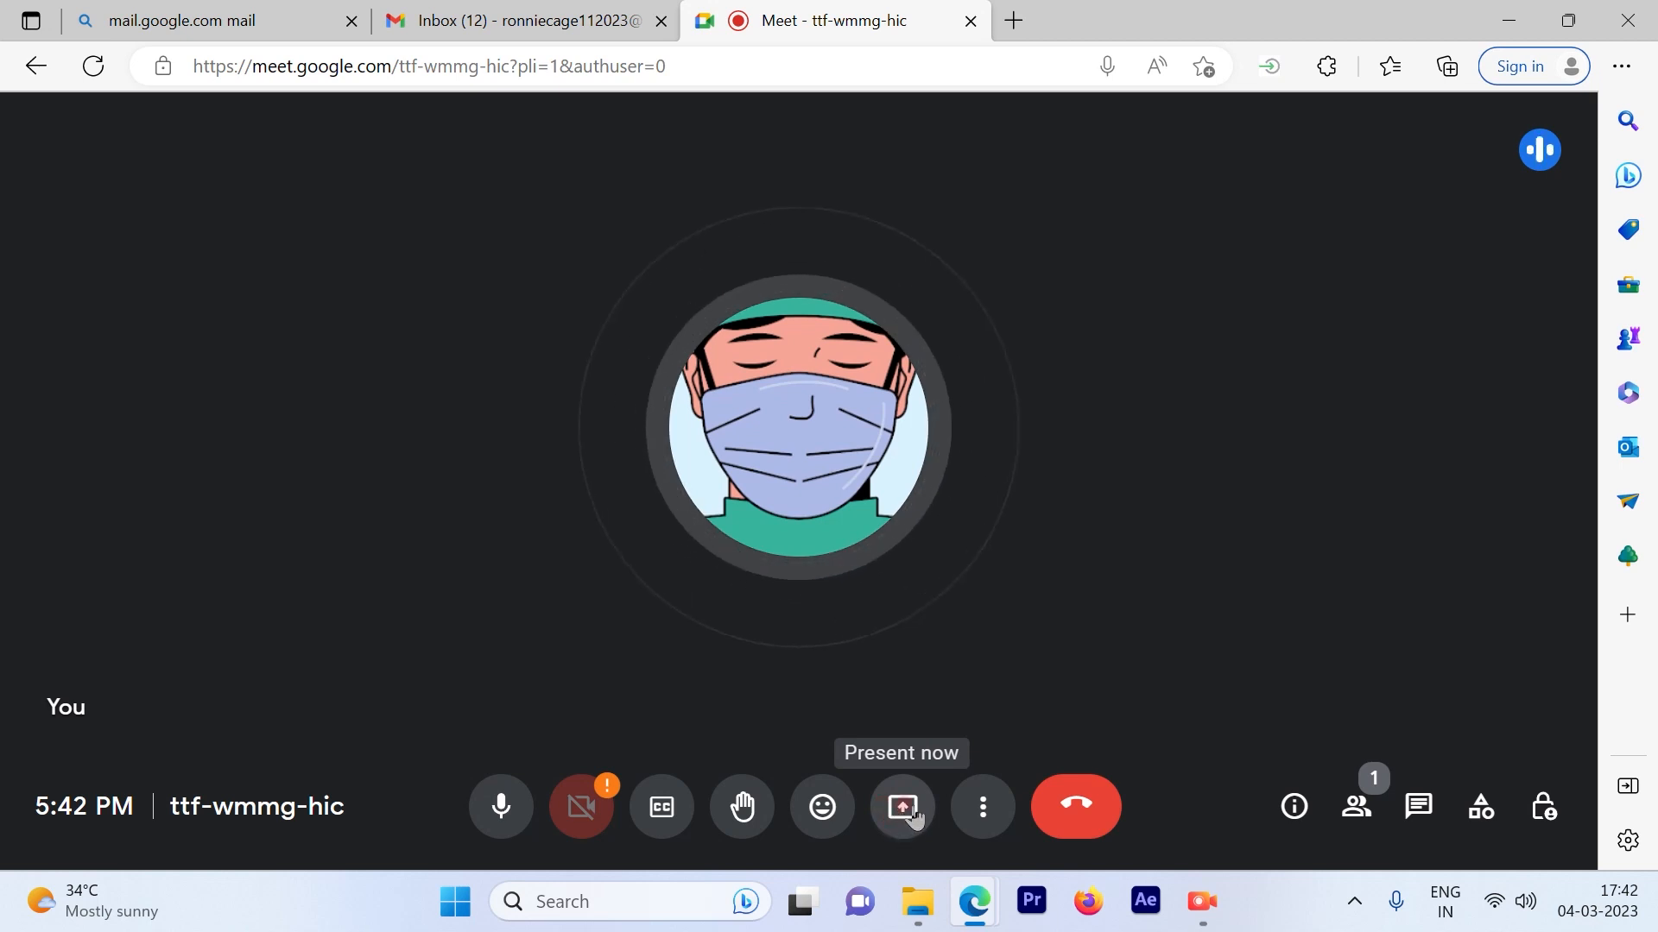
left_click(902, 806)
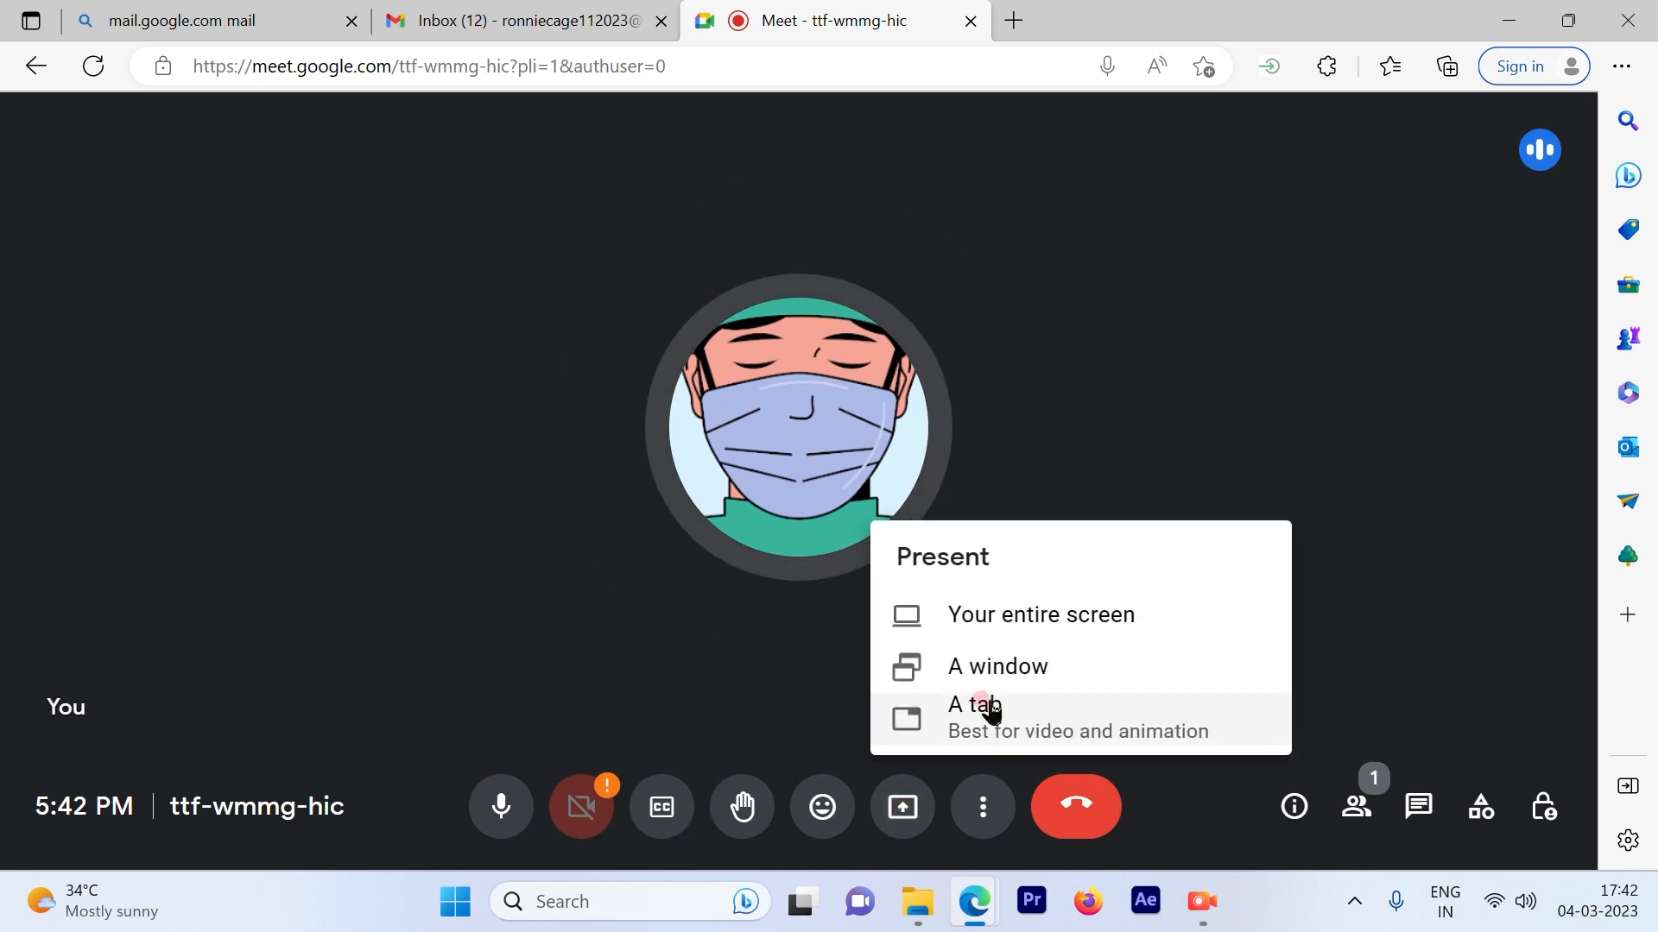
left_click(972, 704)
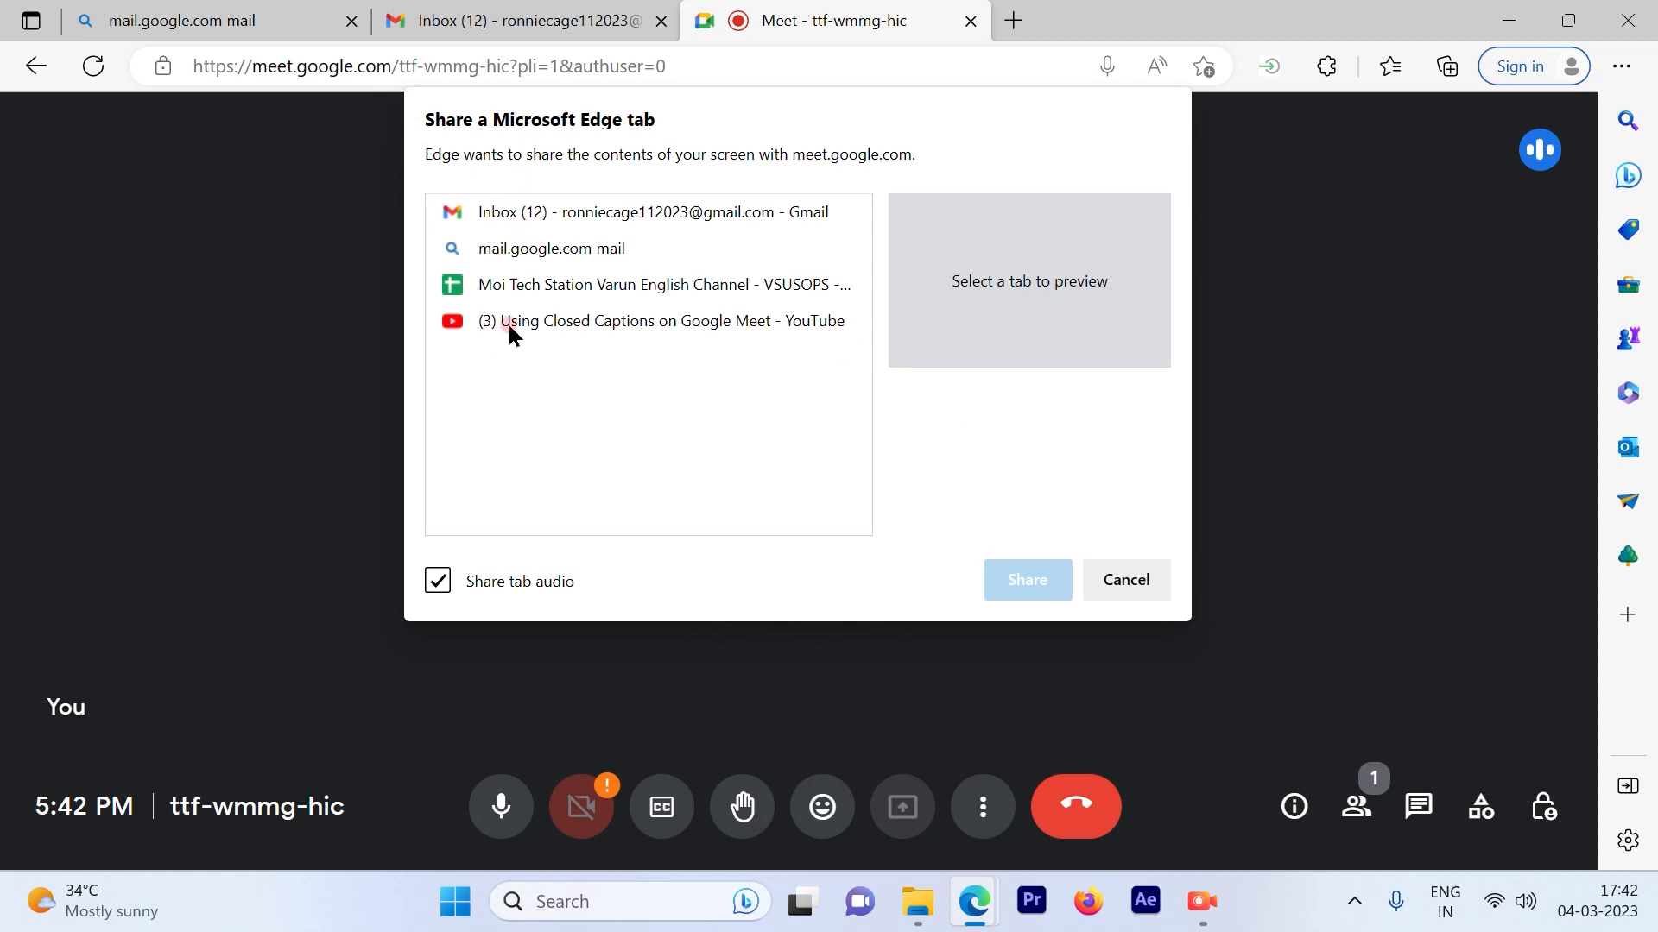
Share the Gmail Inbox tab to the call, then stop that presentation
left_click(651, 211)
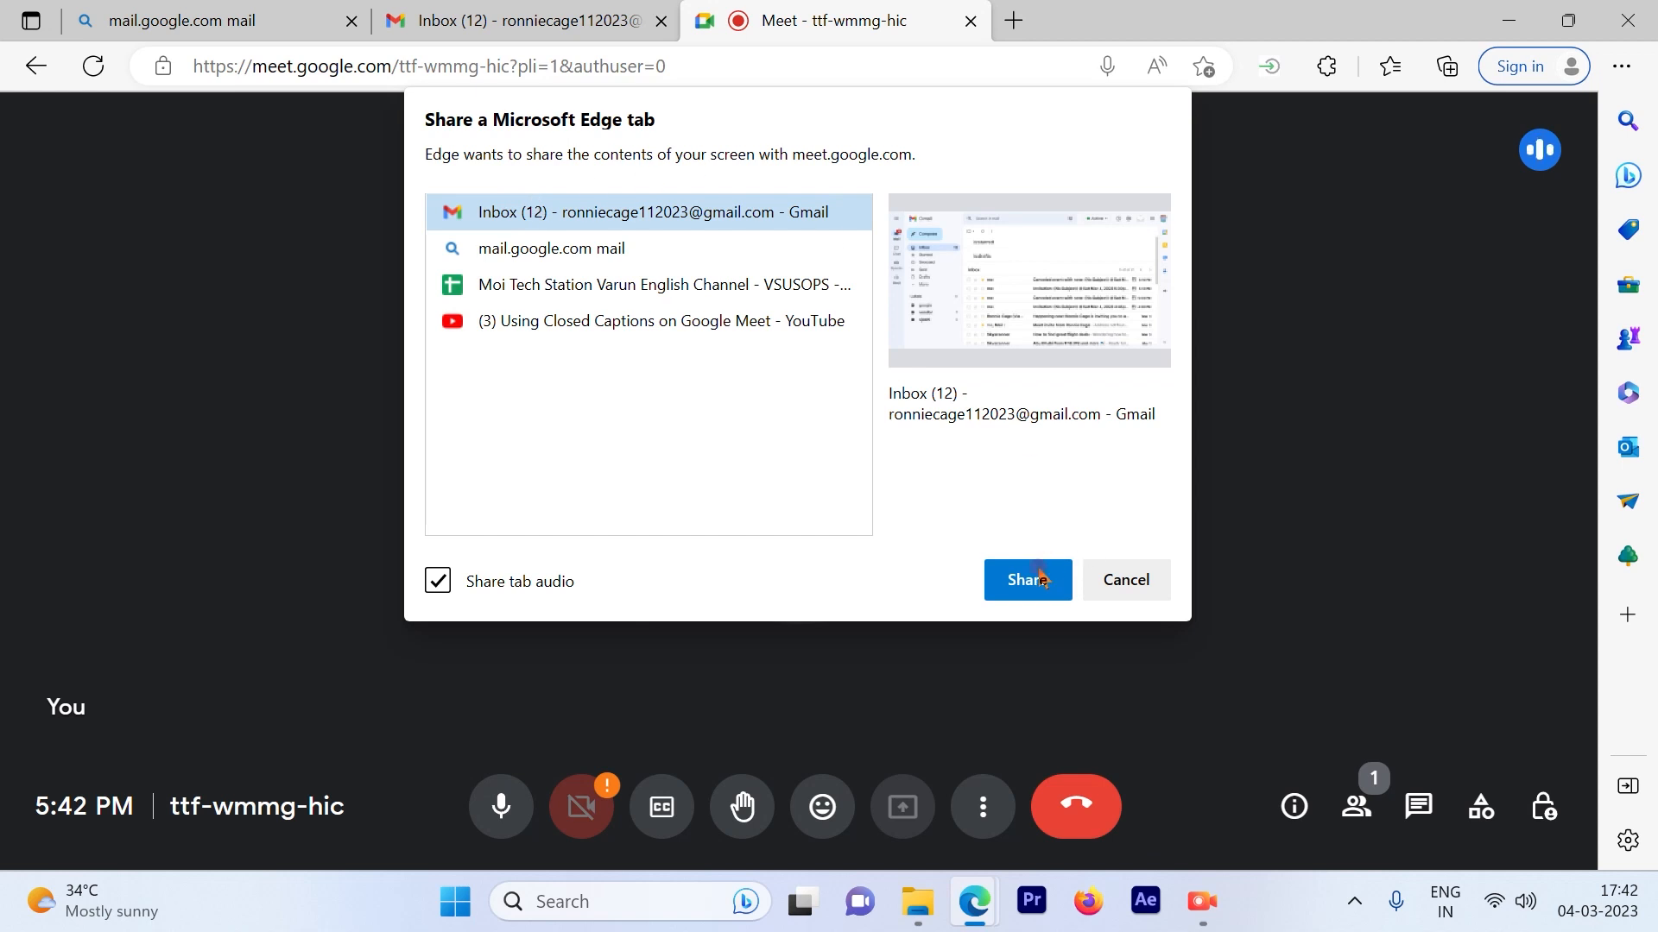
left_click(1026, 581)
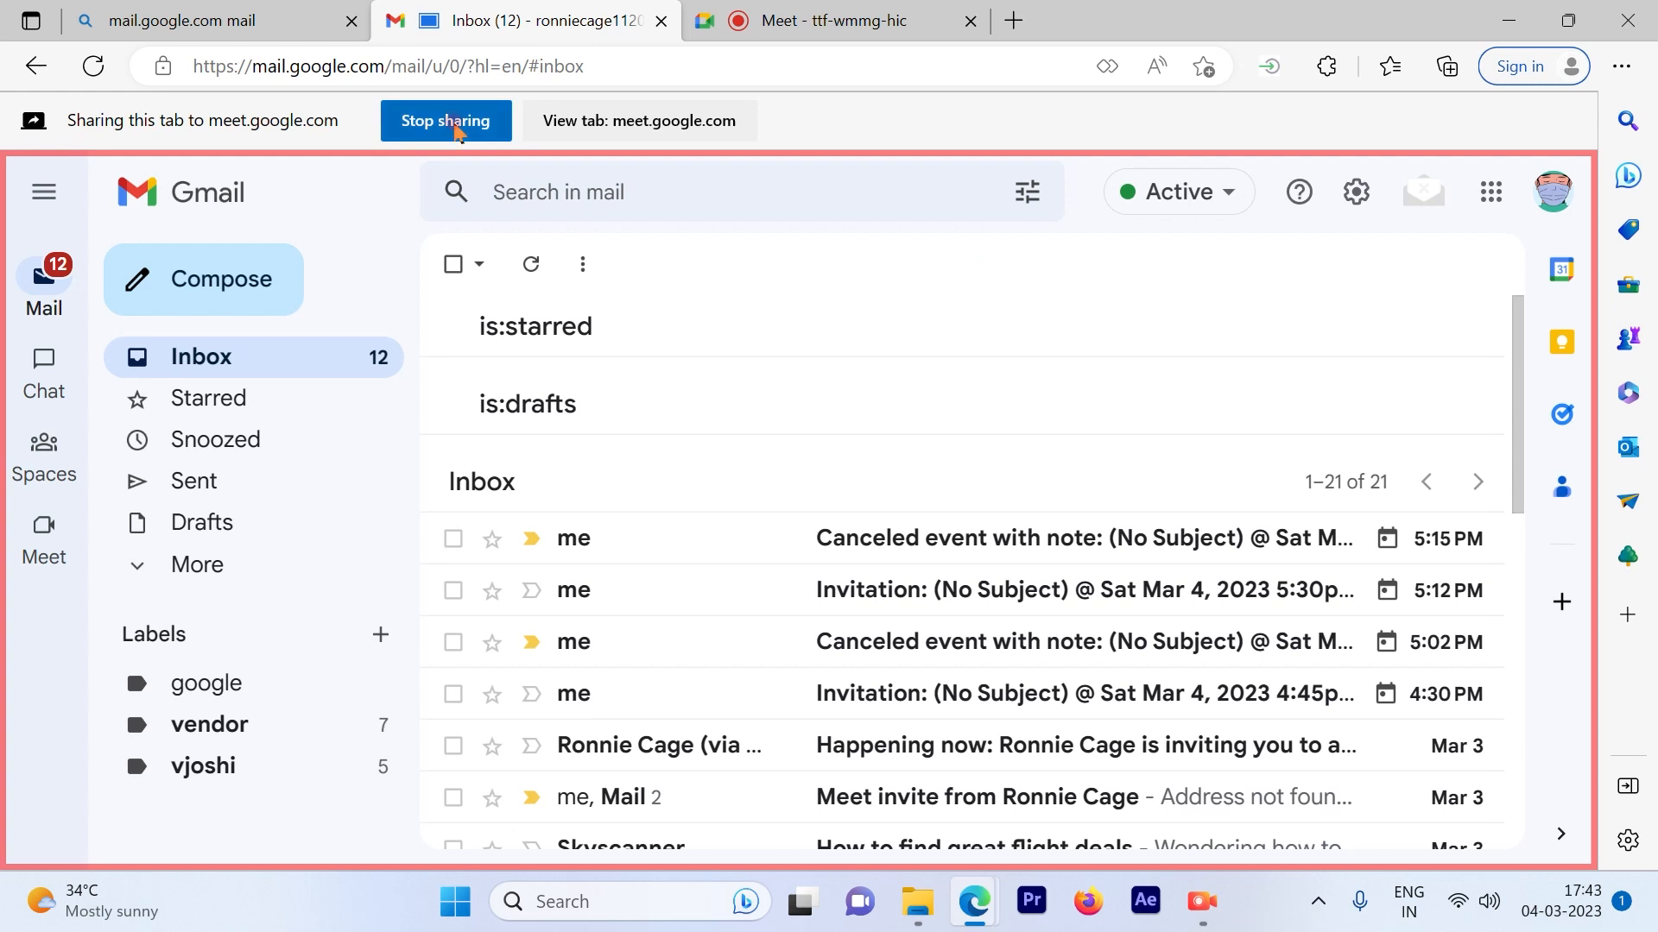
left_click(445, 121)
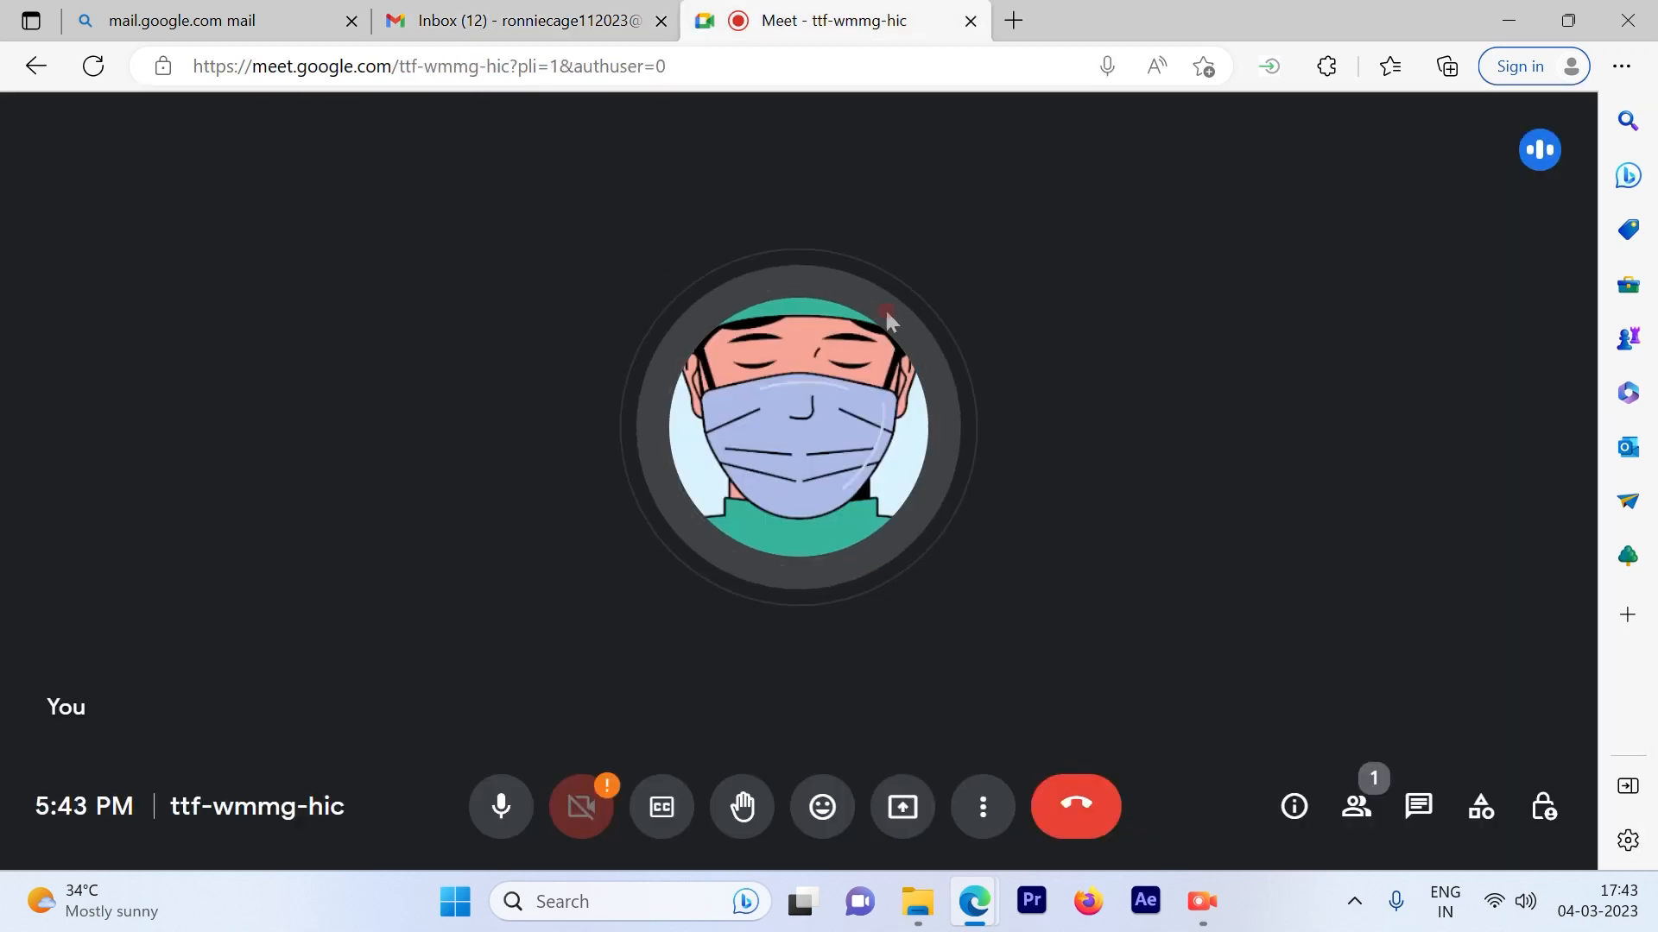
mouse_move(936, 248)
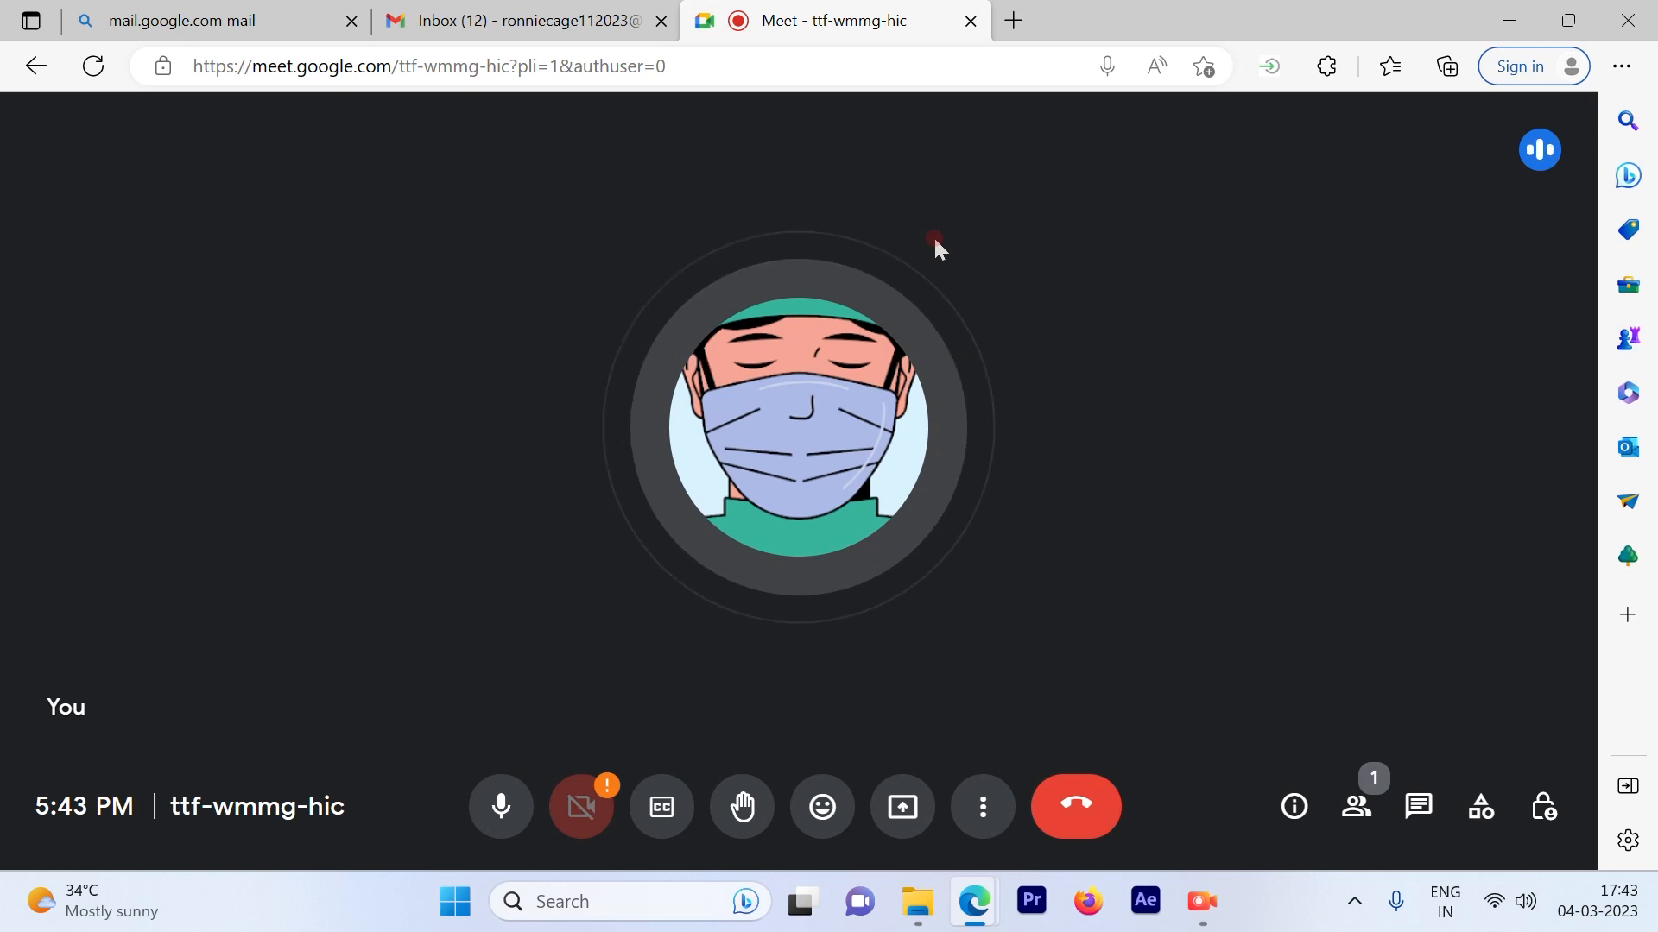
mouse_move(1416, 269)
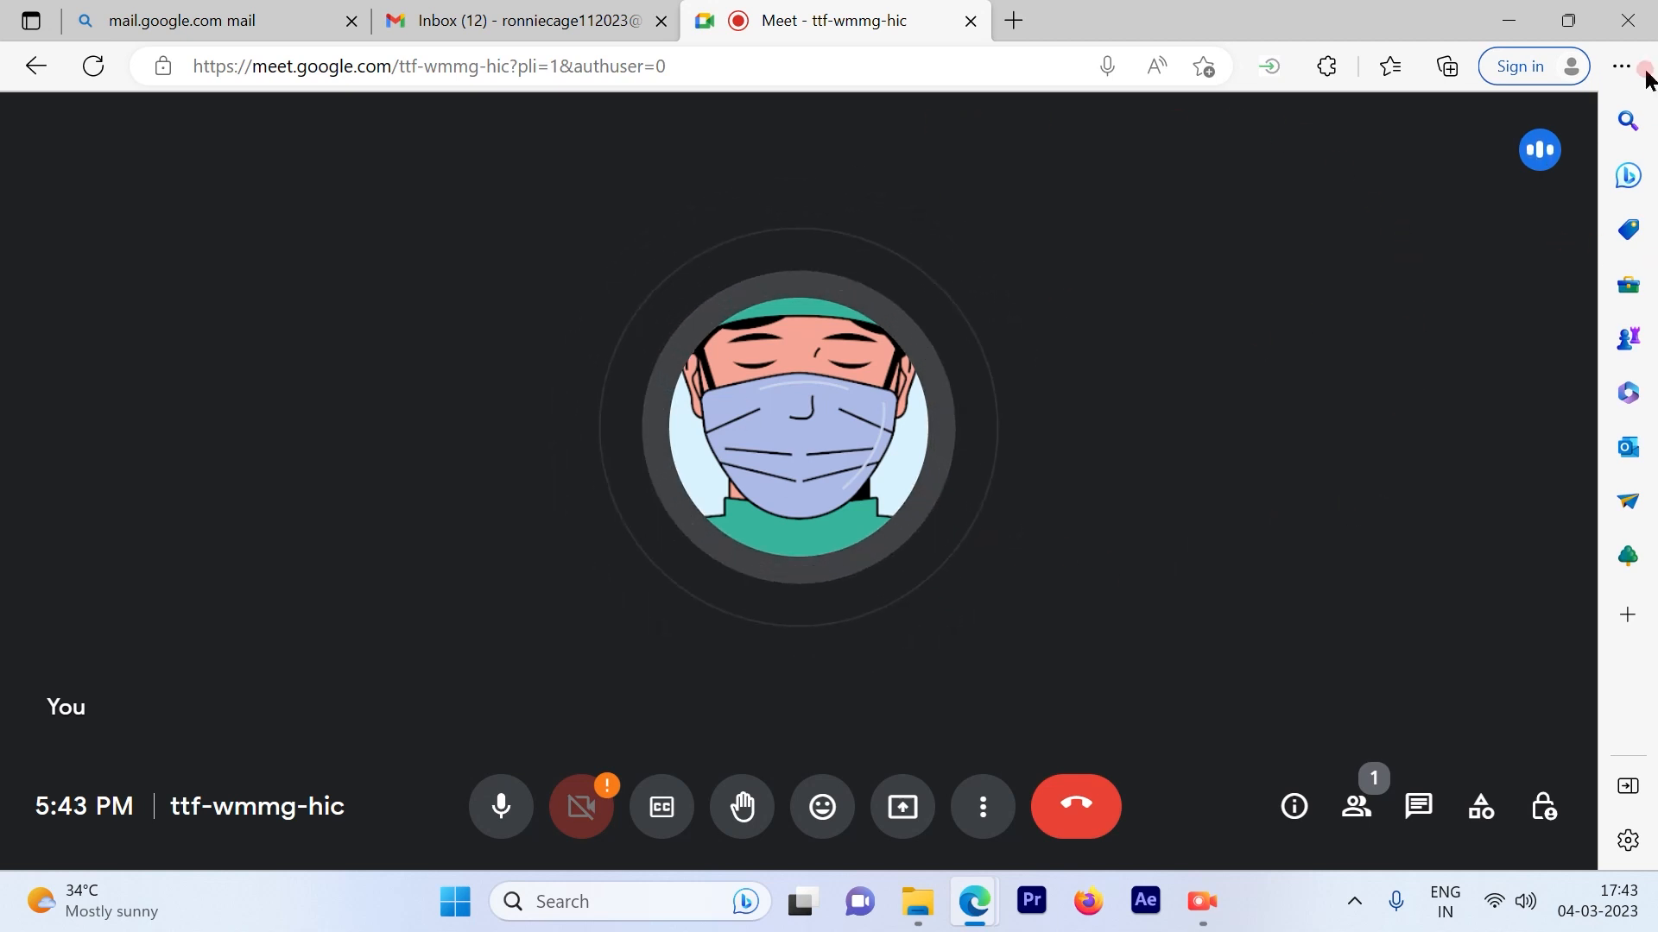
mouse_move(1190, 321)
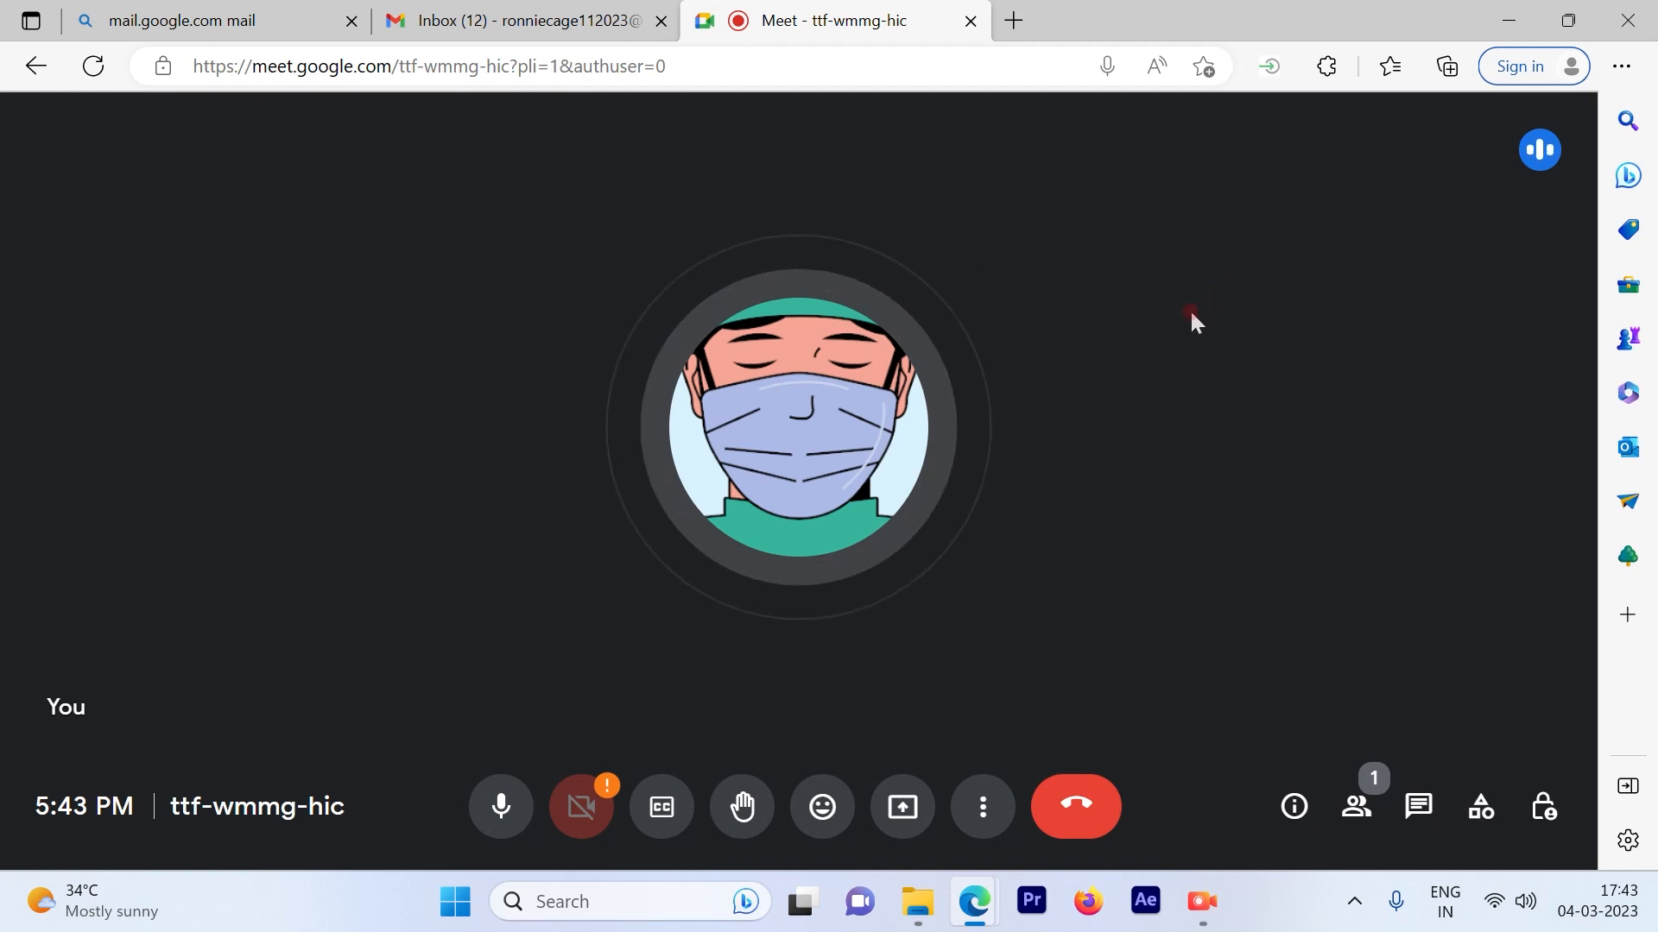